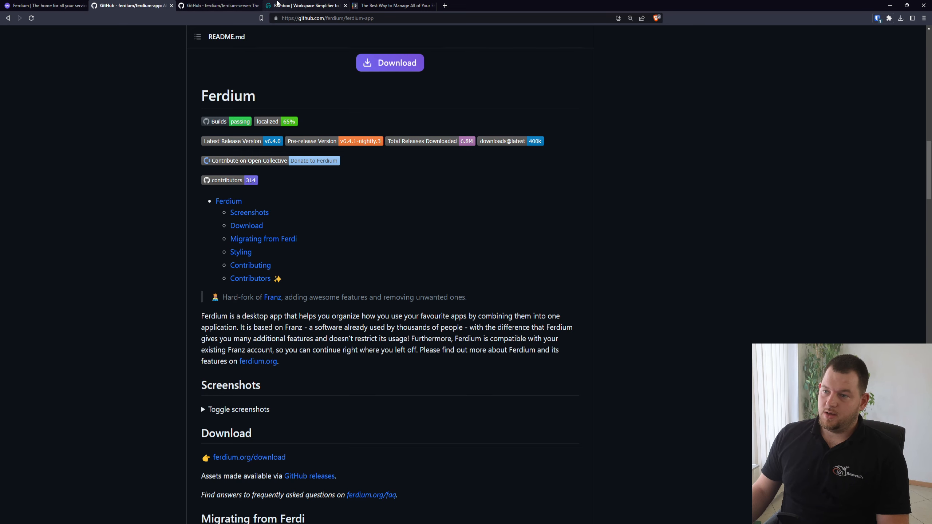
Switch from the Ferdium README on GitHub to the Rambox homepage tab
left_click(301, 6)
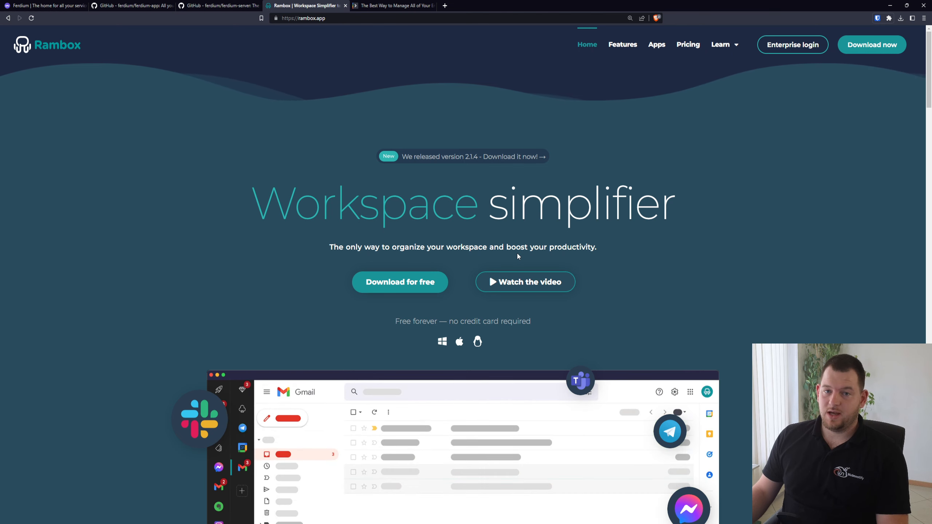
View Rambox's pricing page, then switch to the Shift homepage tab
left_click(687, 44)
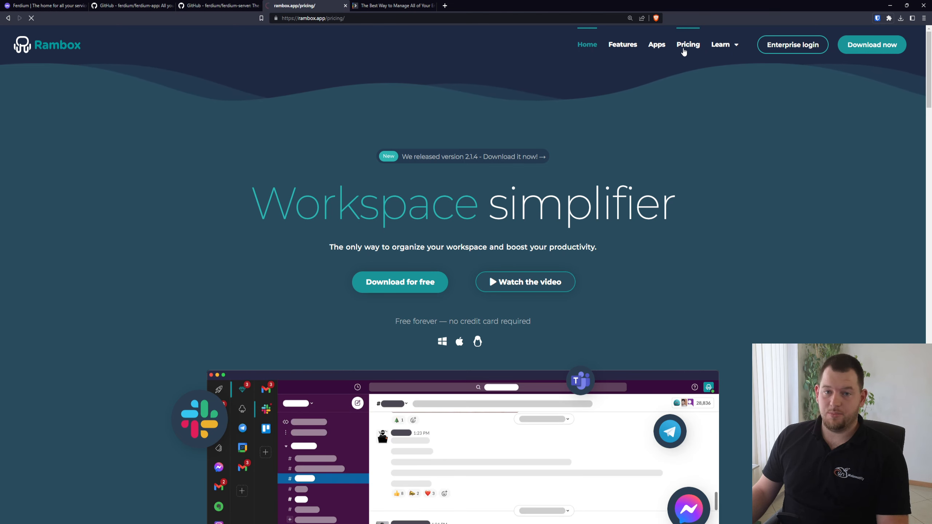
left_click(688, 45)
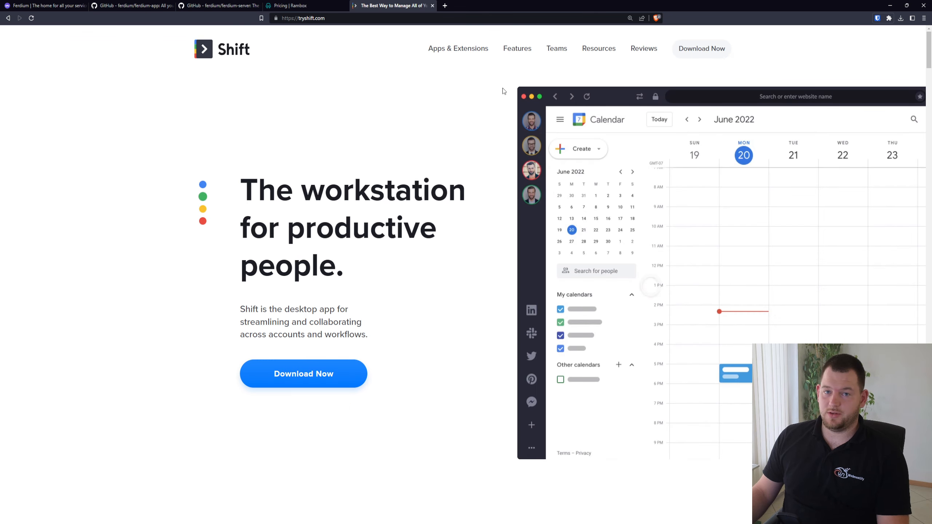
mouse_move(275, 94)
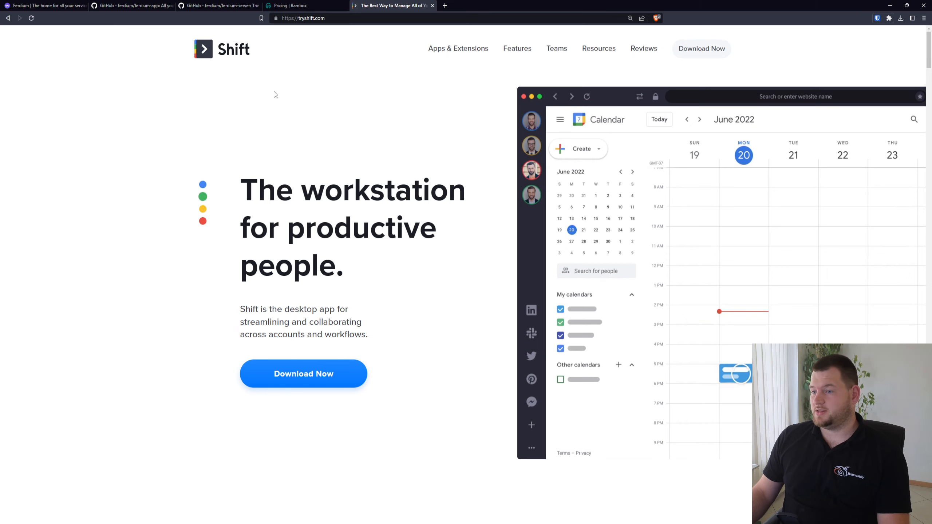
mouse_move(412, 140)
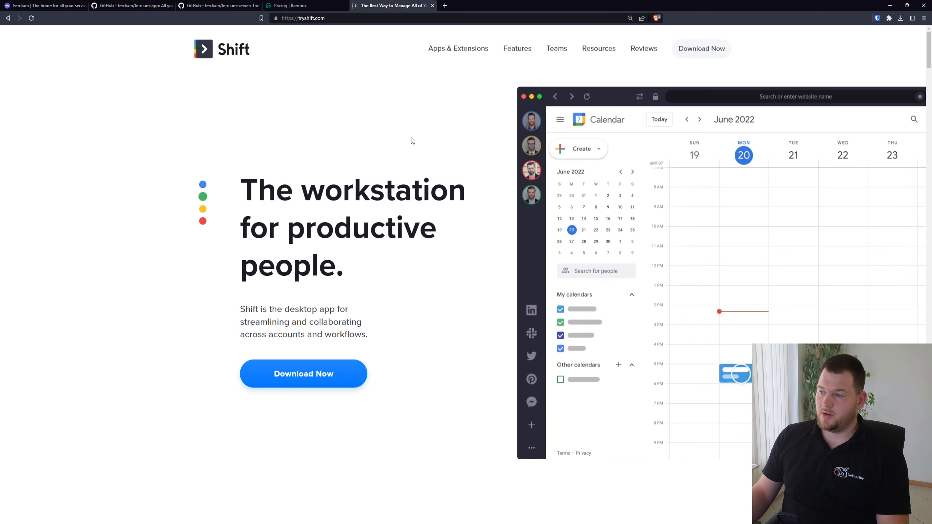
mouse_move(405, 140)
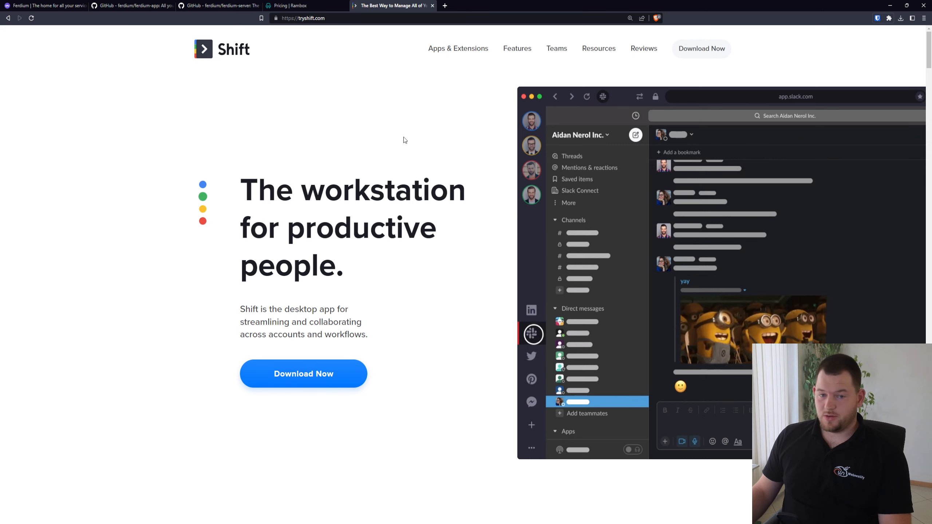
mouse_move(399, 133)
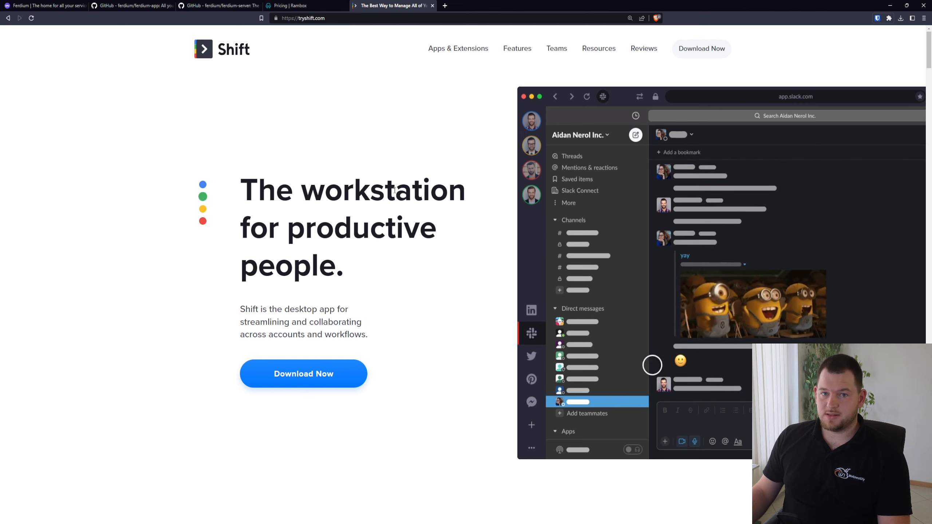
mouse_move(551, 160)
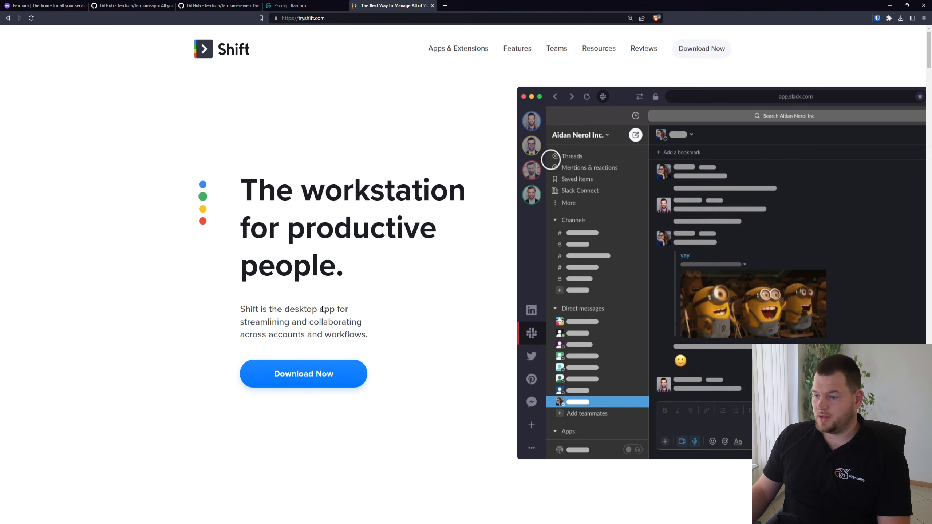
left_click(518, 48)
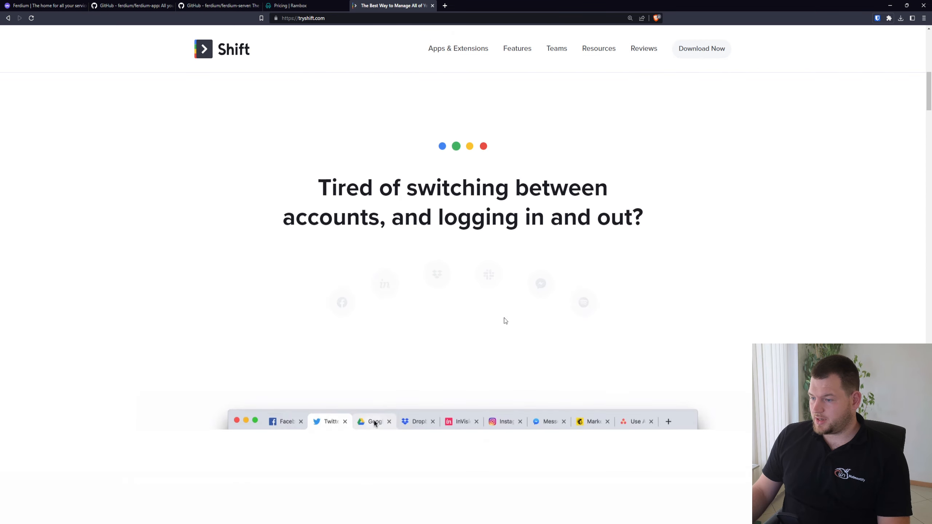
scroll("down", 3)
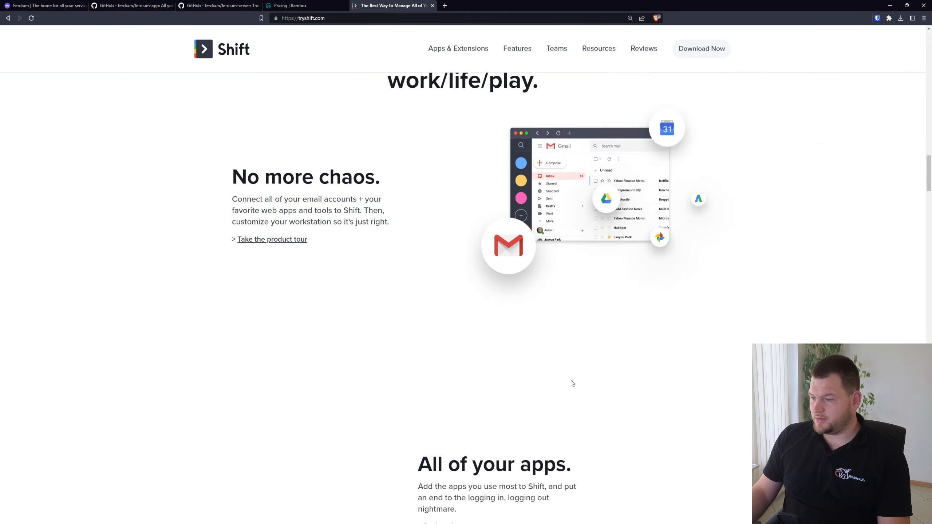
scroll("down", 3)
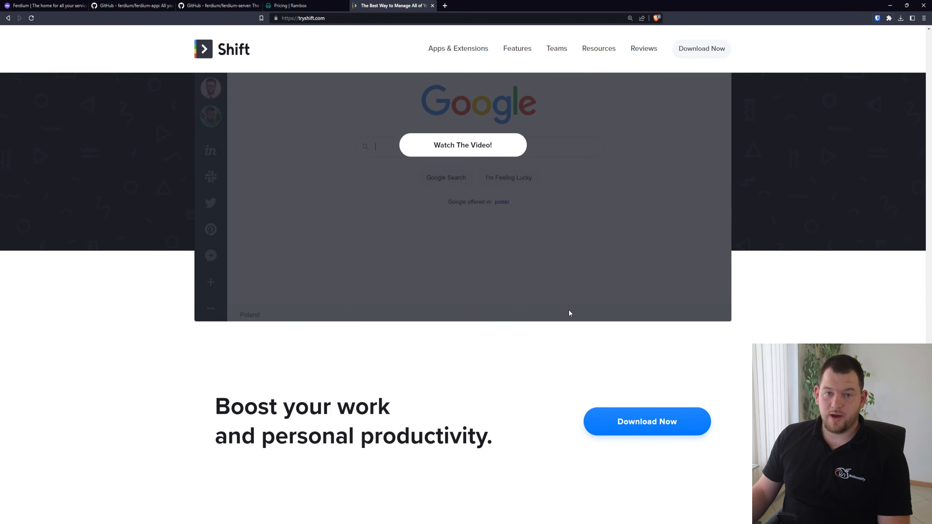
mouse_move(849, 329)
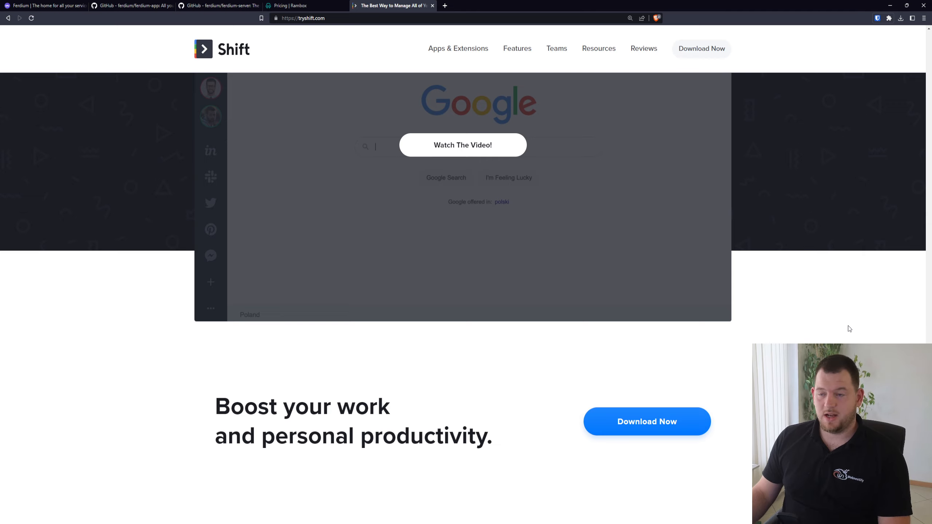
mouse_move(555, 177)
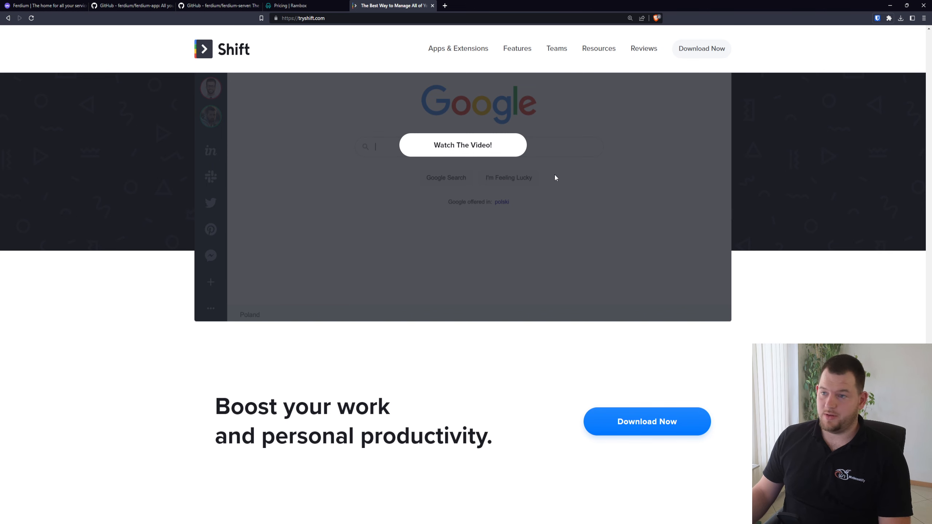
Glance at the ferdium-server repository, then return to the ferdium-app repository's releases area
left_click(218, 6)
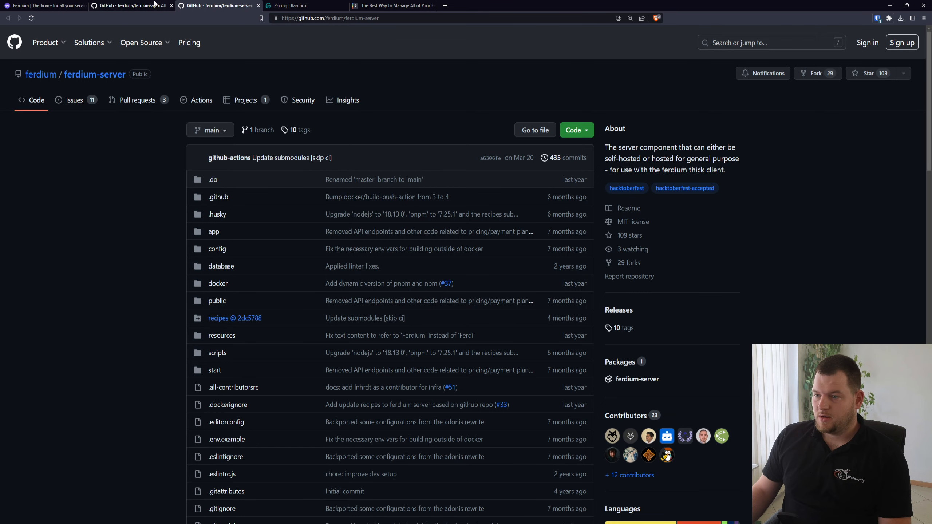
left_click(131, 7)
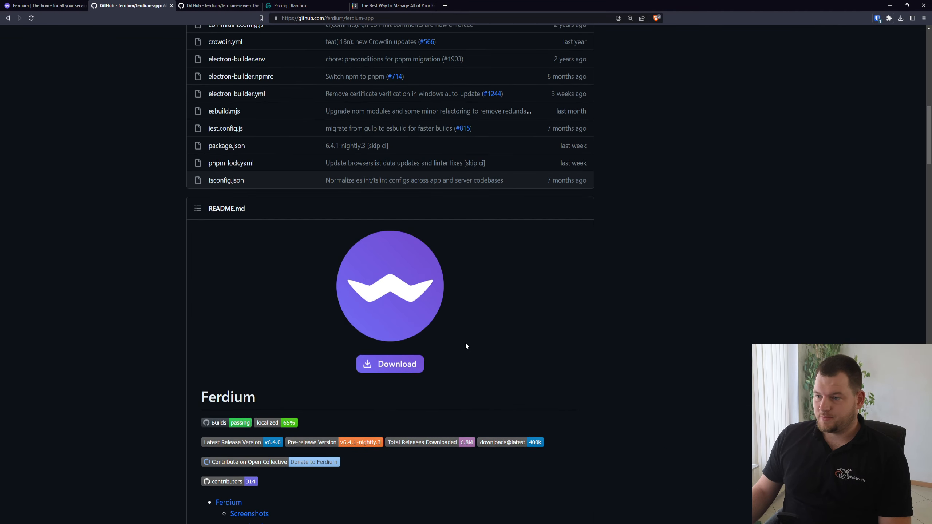
scroll("up", 3)
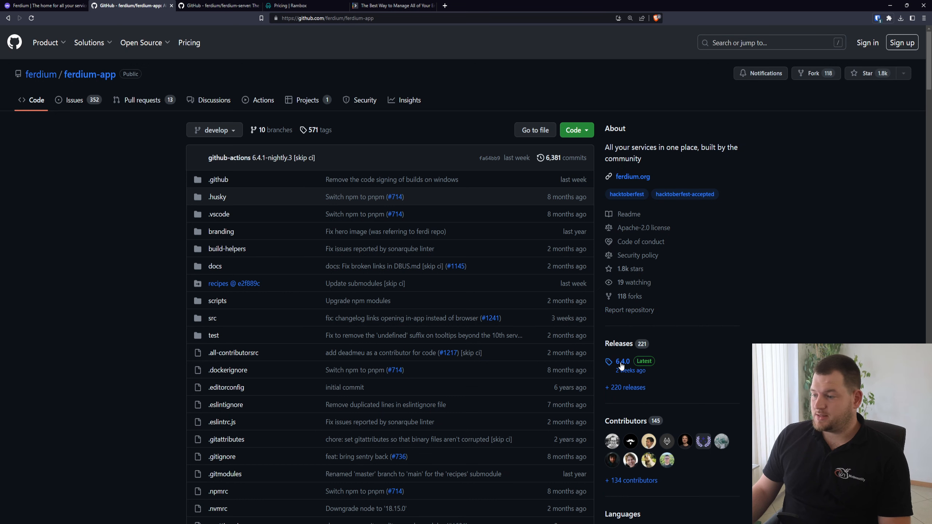
mouse_move(724, 395)
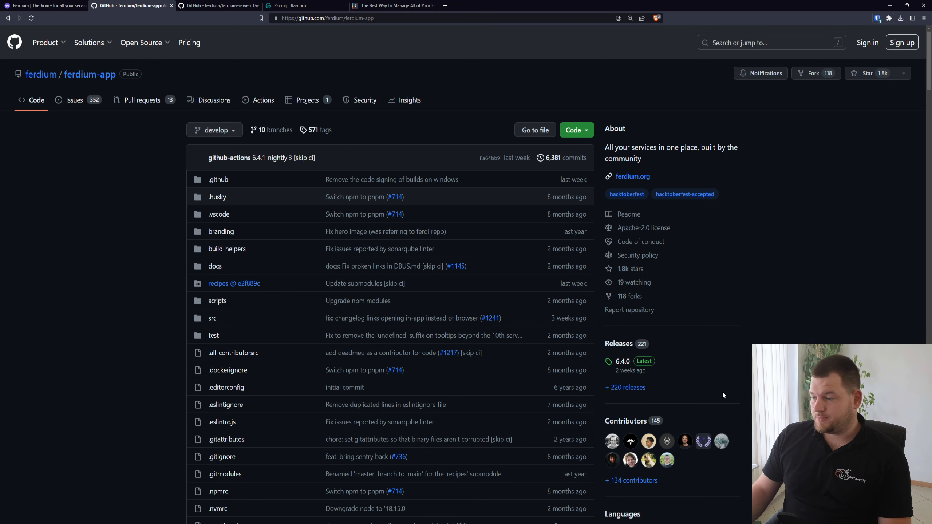
mouse_move(677, 394)
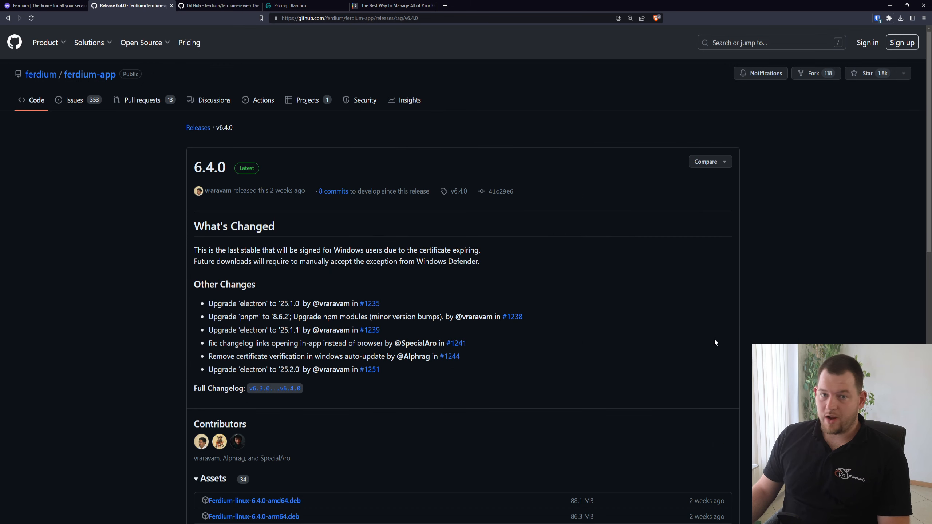
mouse_move(712, 341)
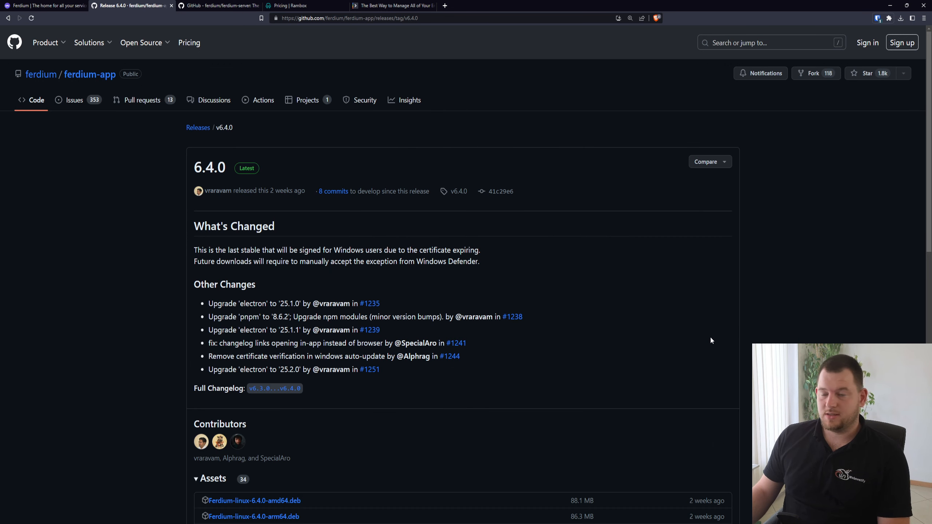
mouse_move(675, 324)
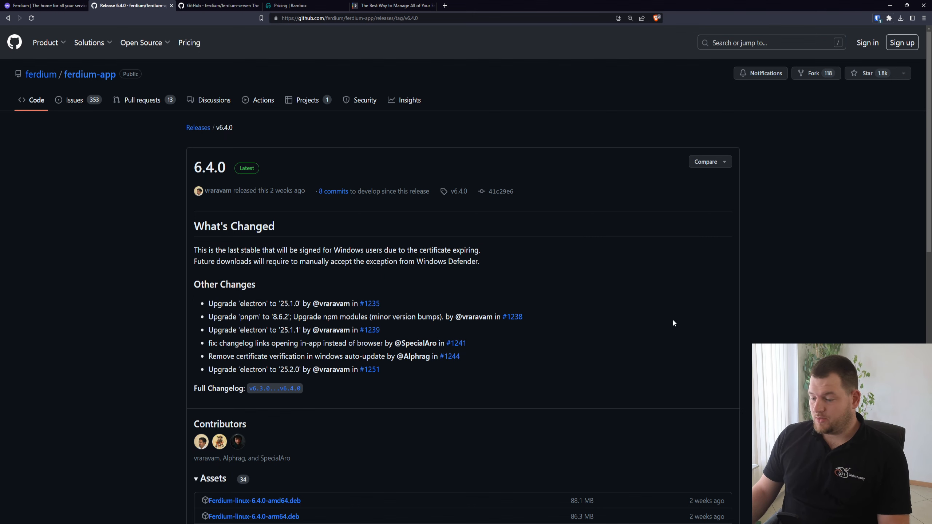
mouse_move(644, 329)
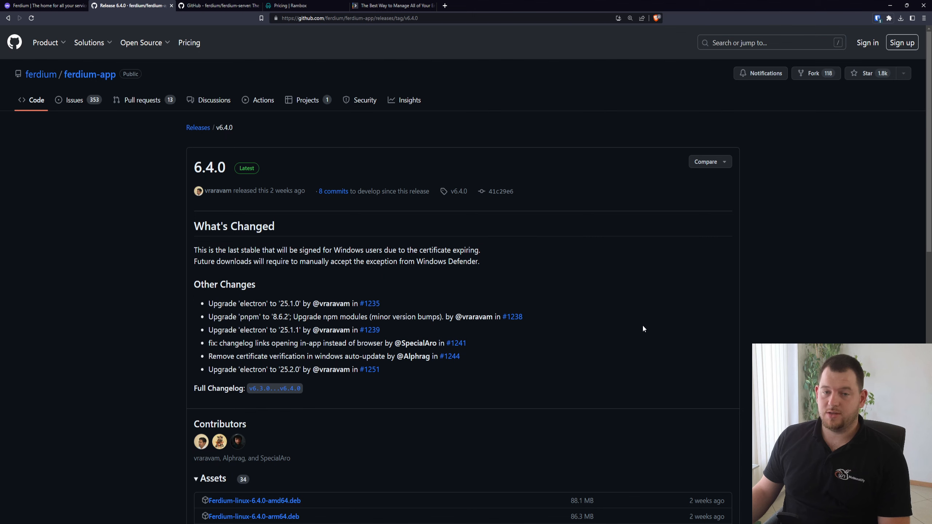
mouse_move(69, 170)
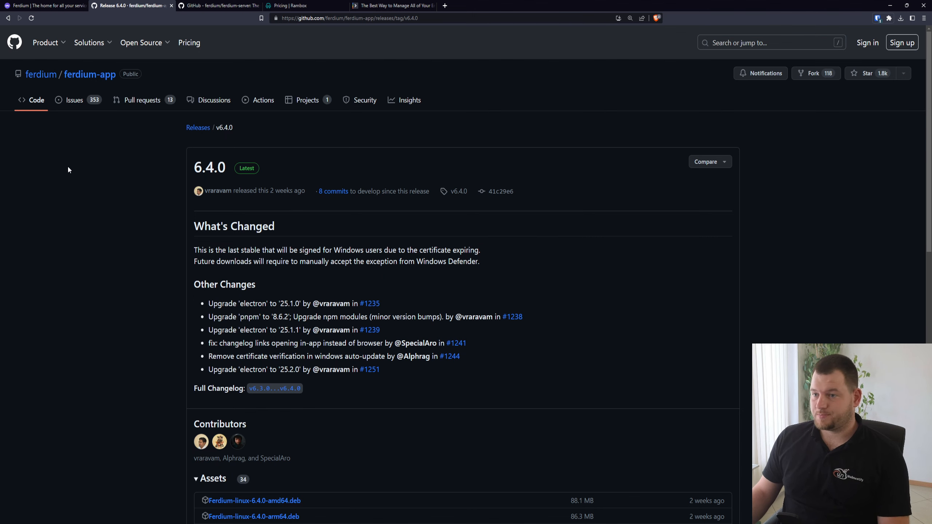
mouse_move(399, 249)
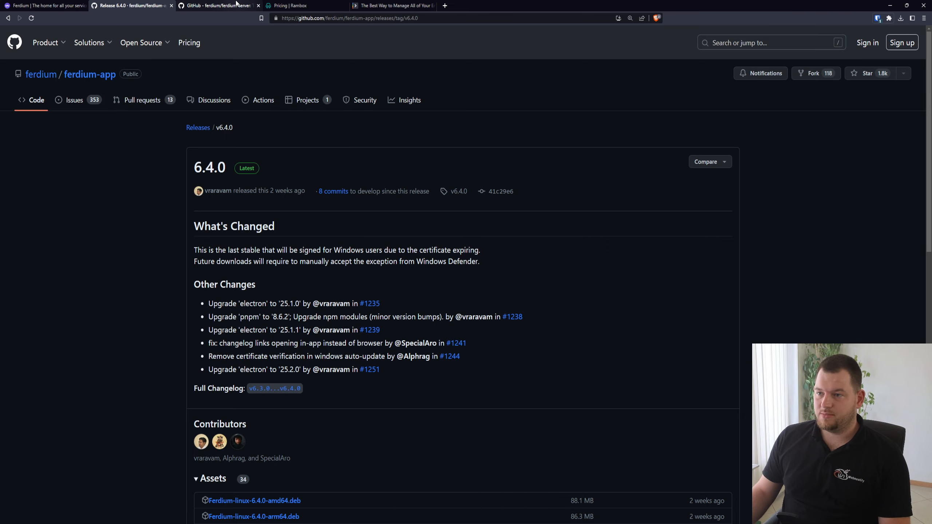
Return to ferdium-server and scroll down to its Server README feature list
left_click(221, 5)
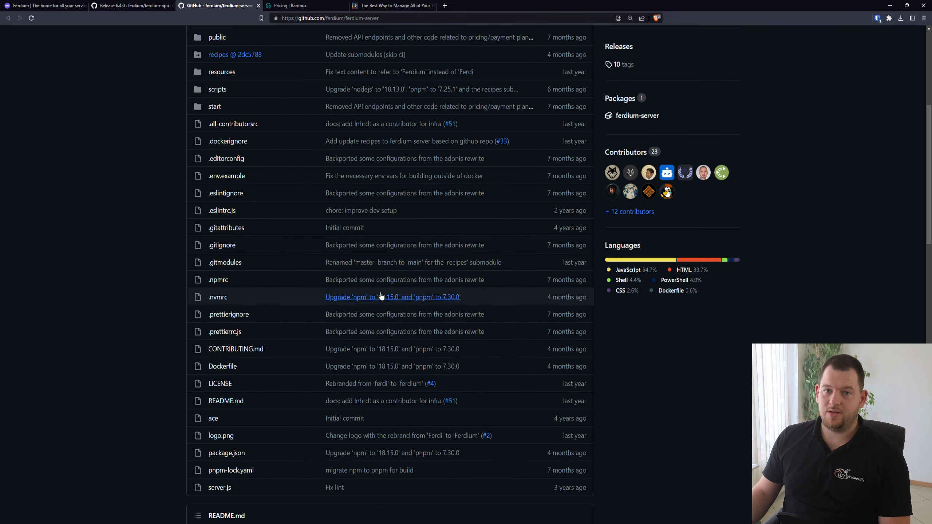
mouse_move(403, 286)
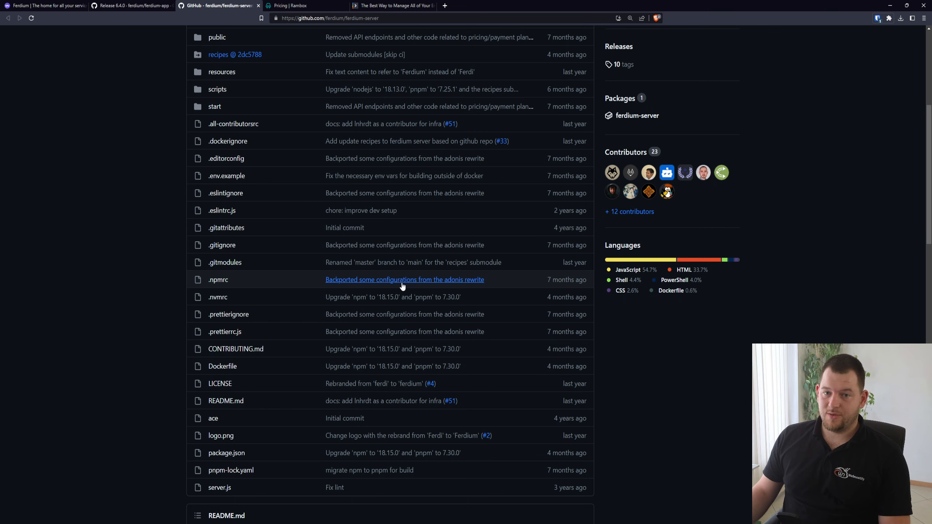
scroll("down", 3)
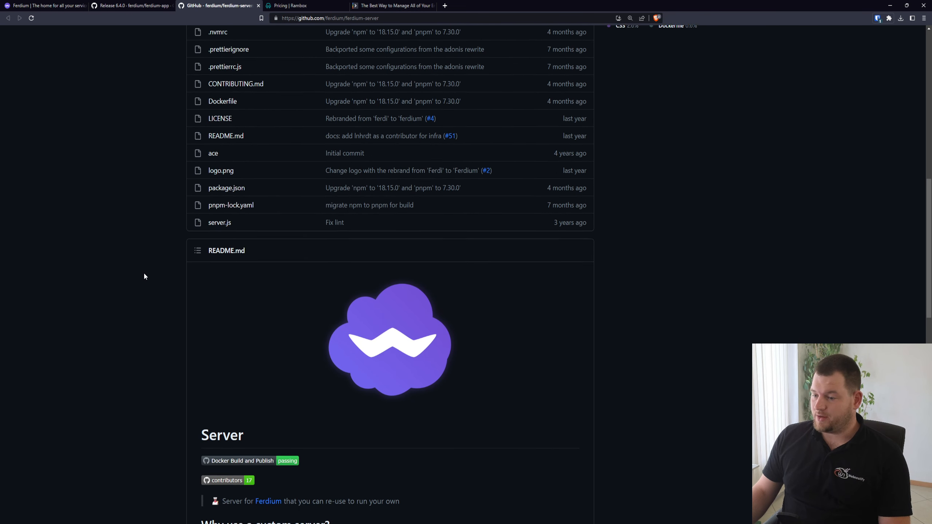
scroll("down", 3)
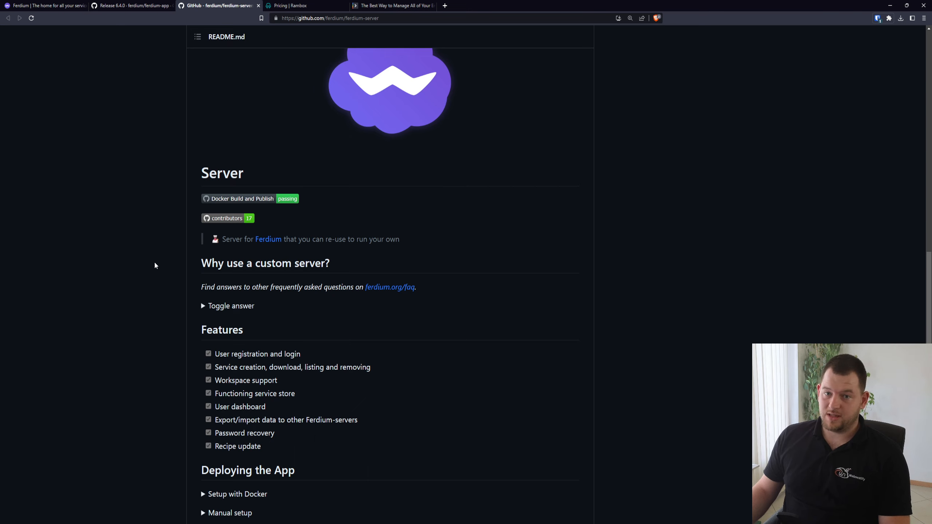
mouse_move(261, 178)
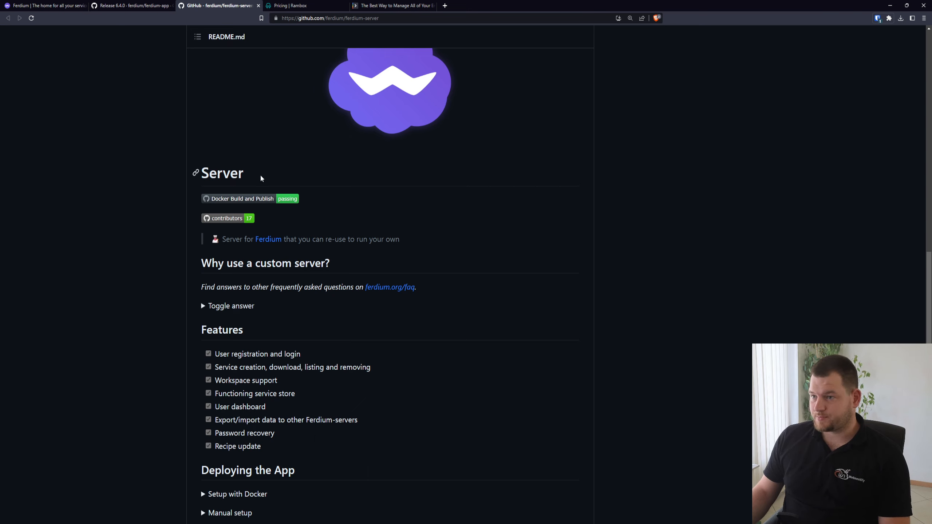
On ferdium.org's download page, review the Linux, Windows, then Mac alternative downloads
left_click(44, 7)
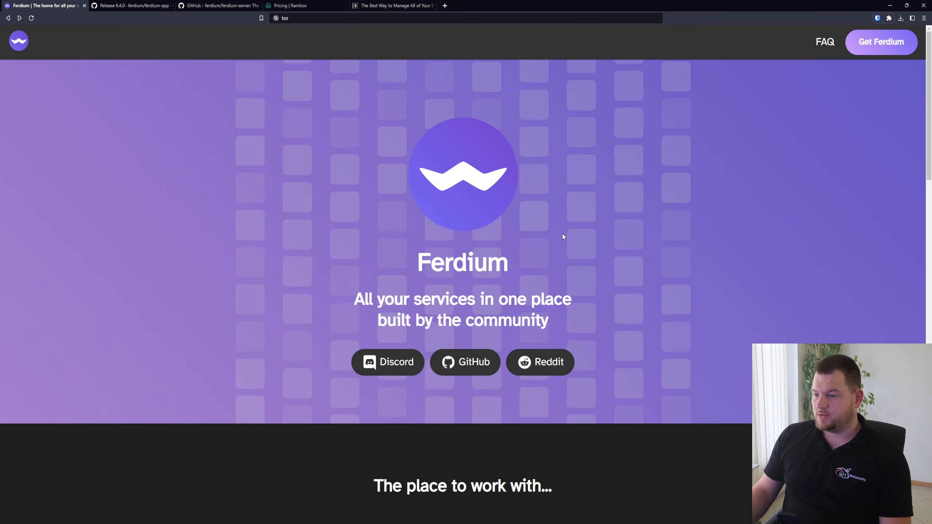
mouse_move(366, 109)
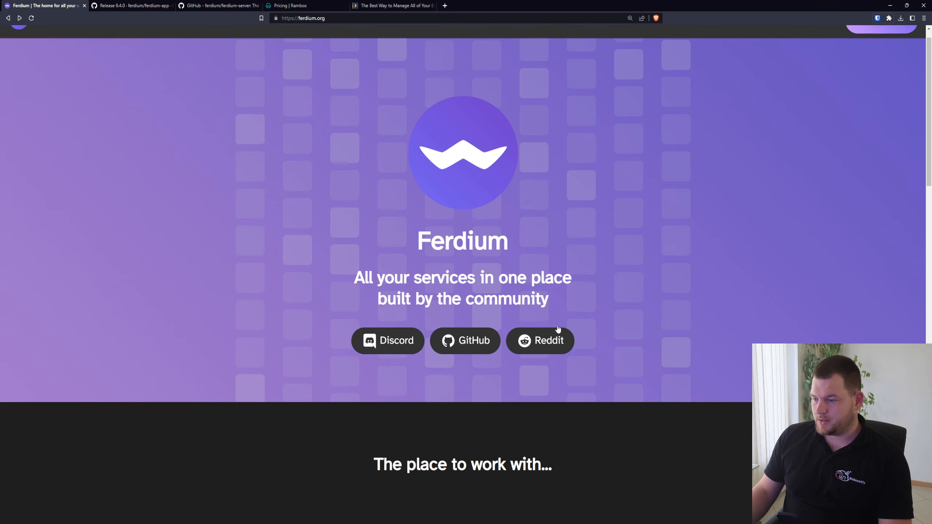
scroll("down", 3)
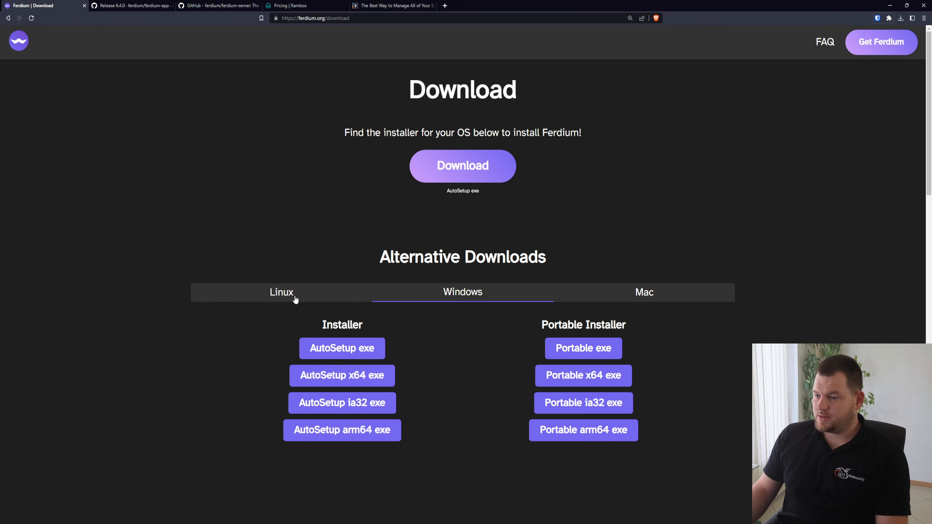
left_click(281, 292)
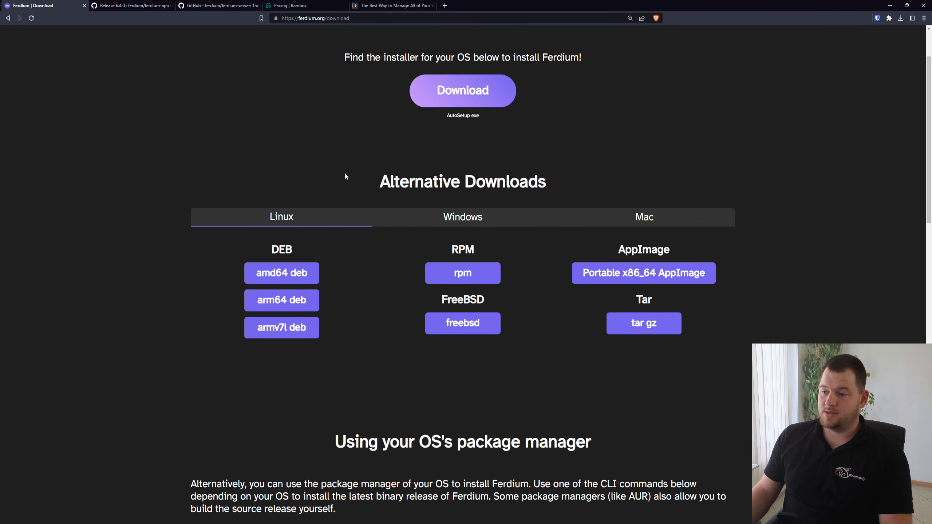
mouse_move(334, 188)
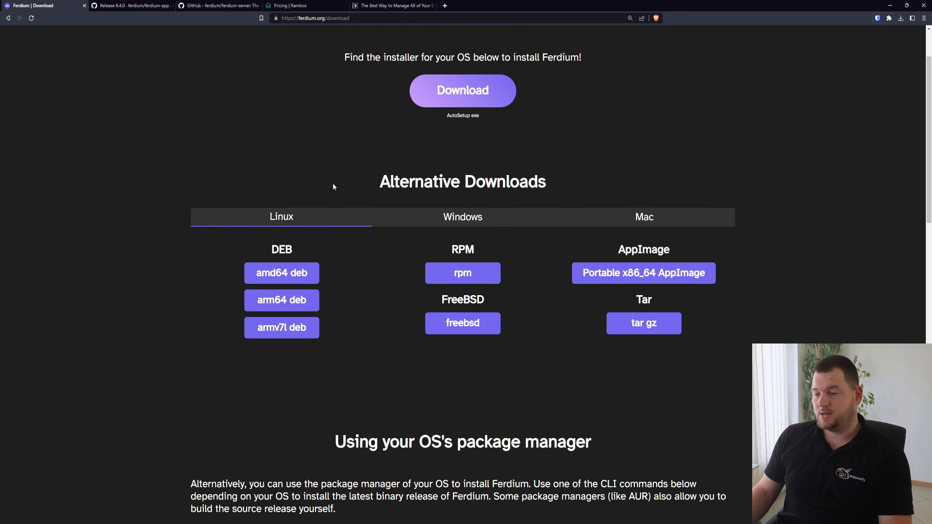
mouse_move(304, 271)
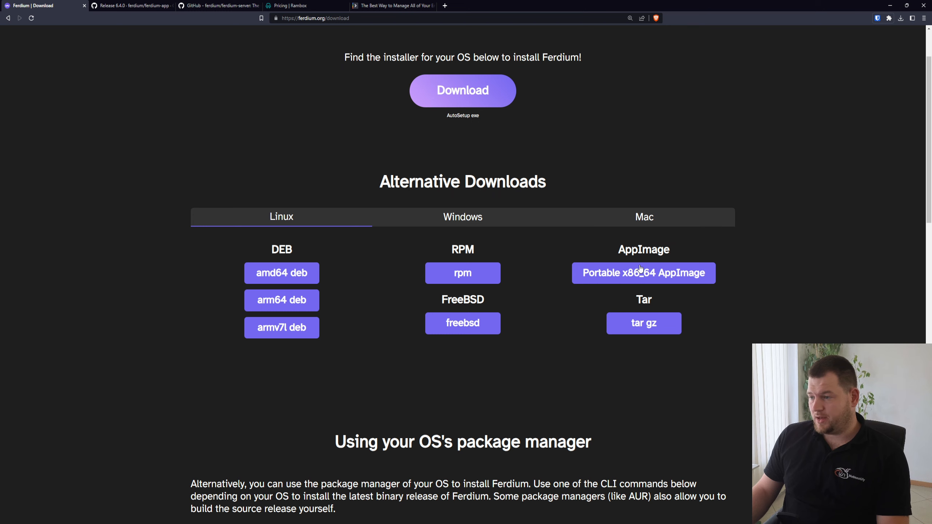
mouse_move(485, 217)
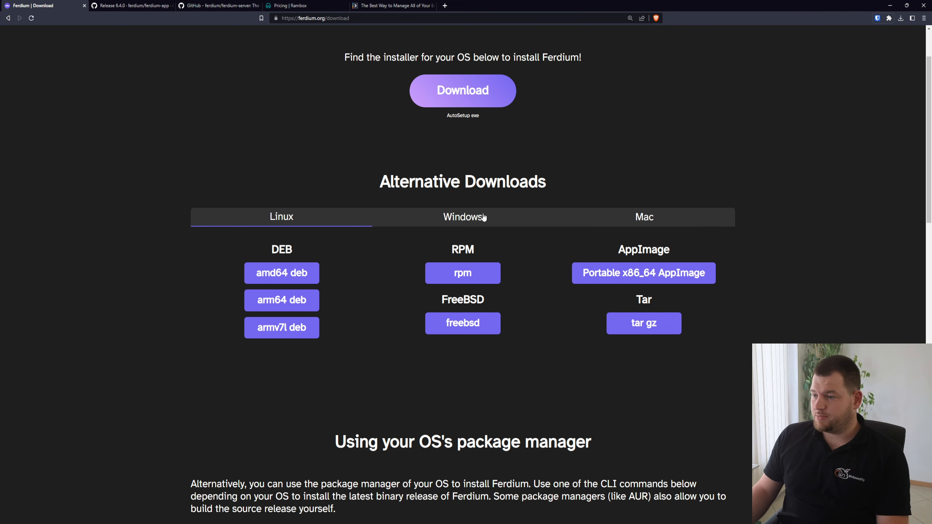
left_click(463, 217)
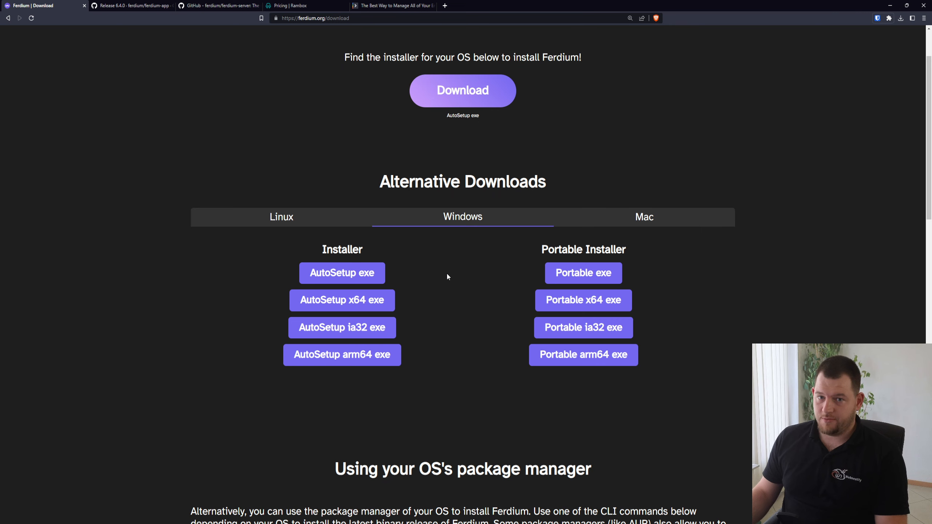
left_click(644, 217)
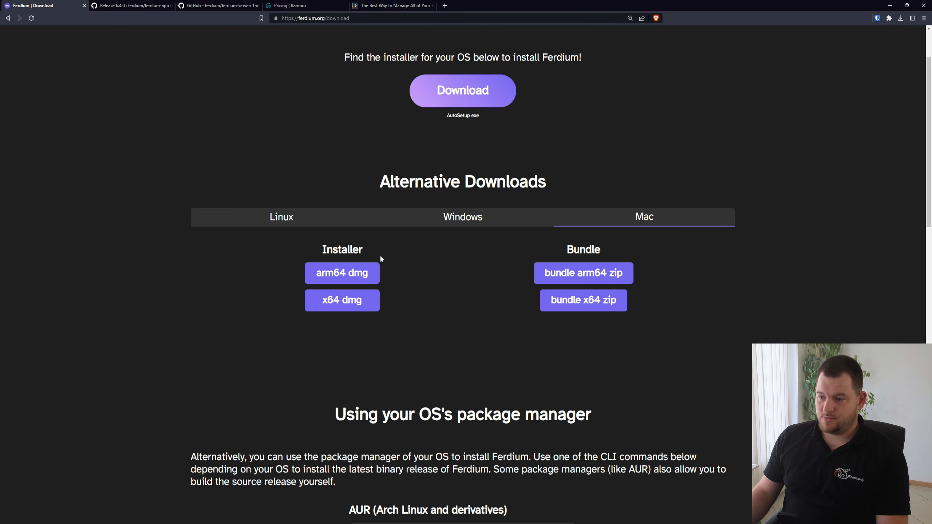
mouse_move(444, 290)
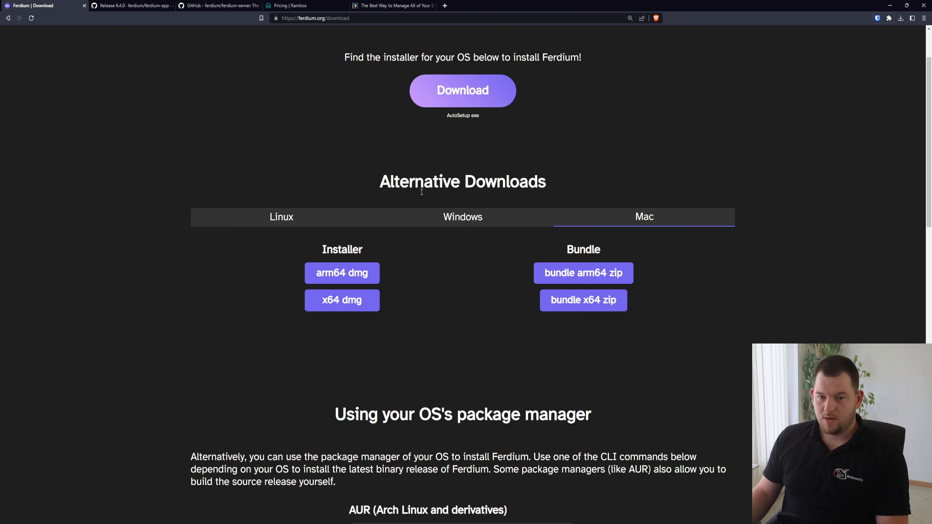
scroll("up", 3)
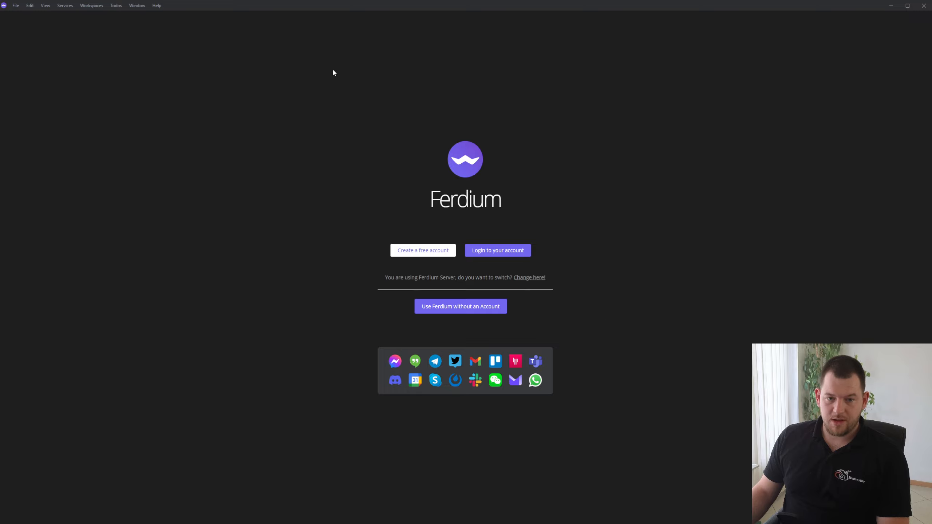
mouse_move(695, 203)
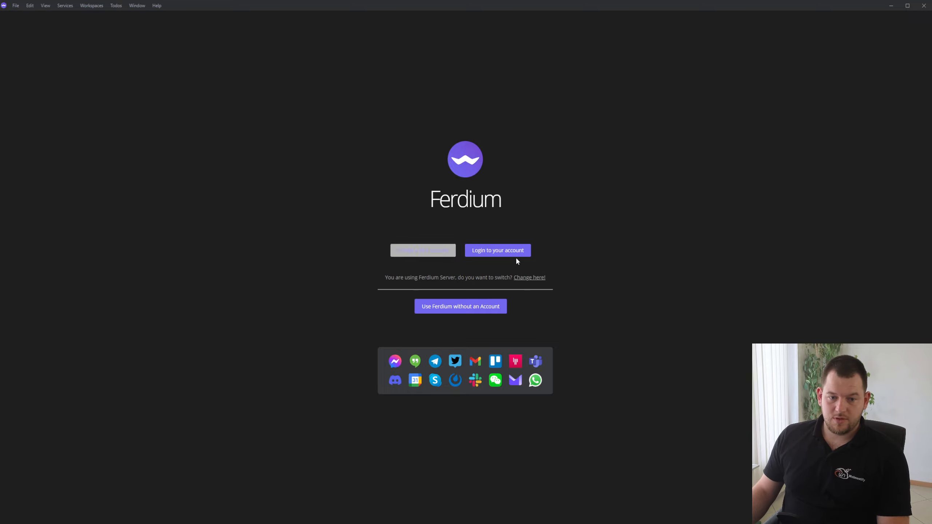
left_click(498, 250)
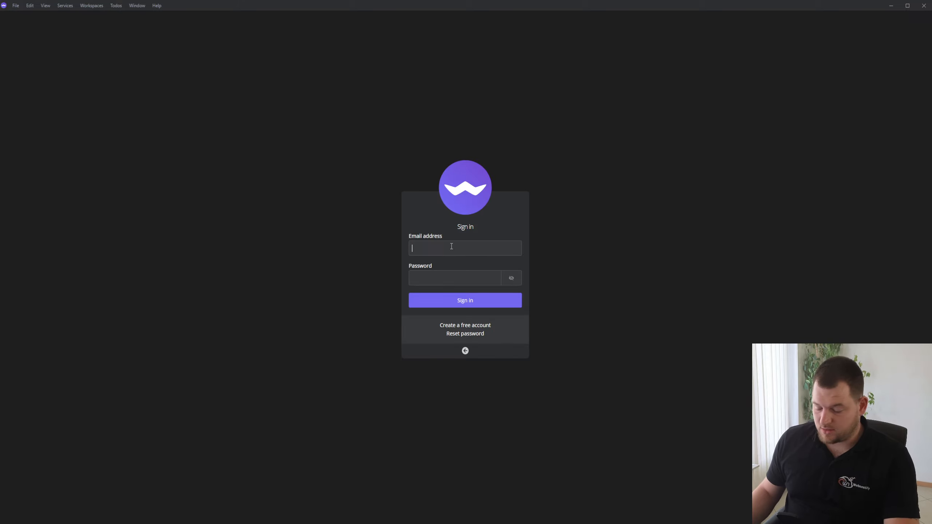
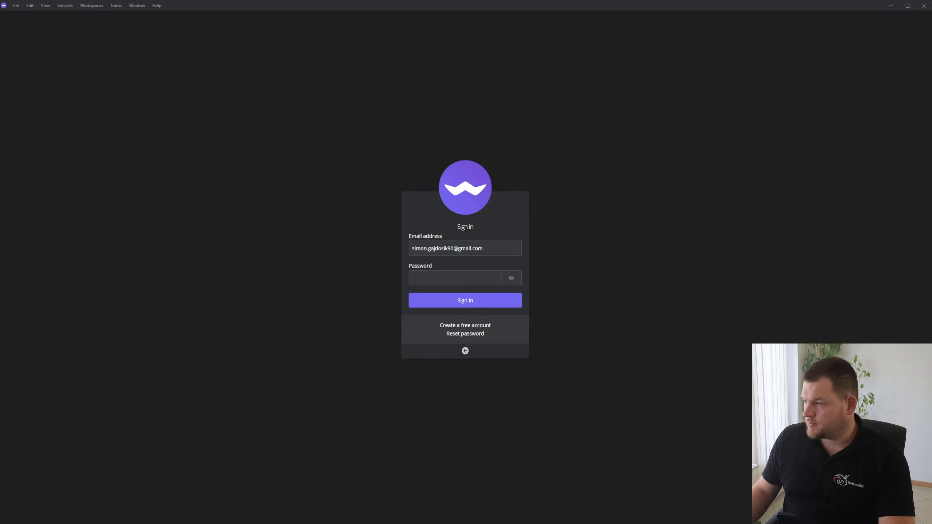
left_click(465, 300)
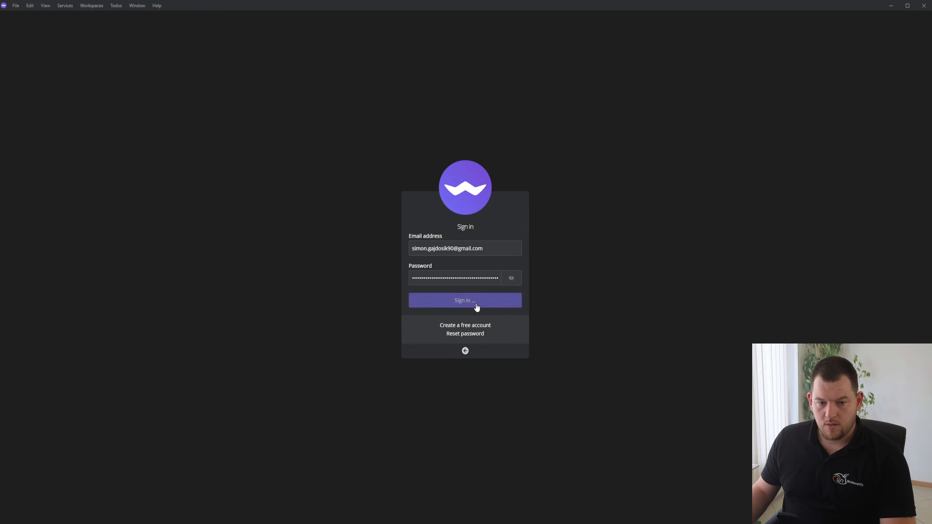
Sign in, then browse from Gmail to the Twitter service and on to YouTube Studio
left_click(465, 300)
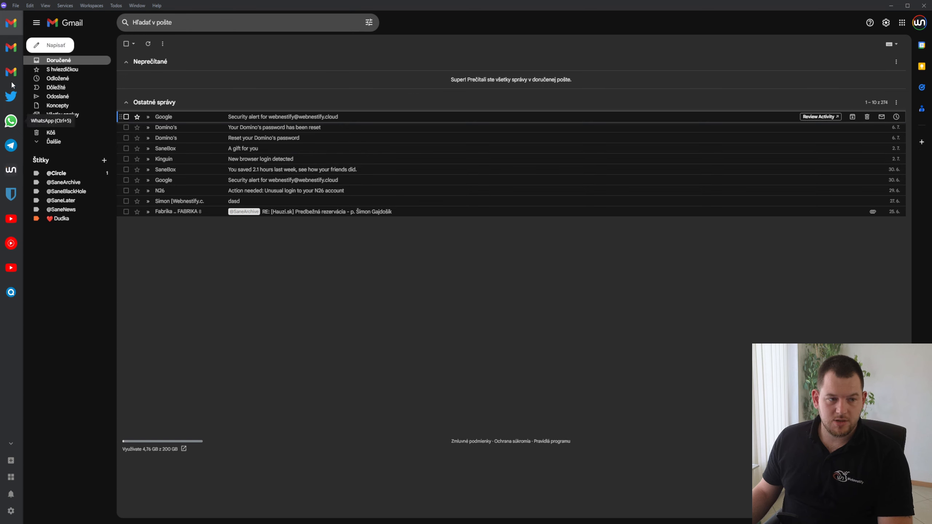
mouse_move(621, 104)
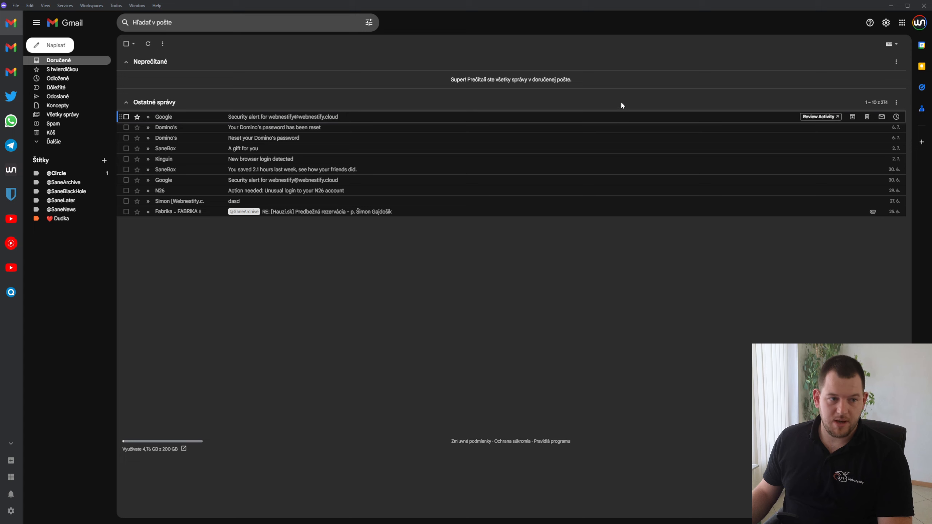
left_click(9, 96)
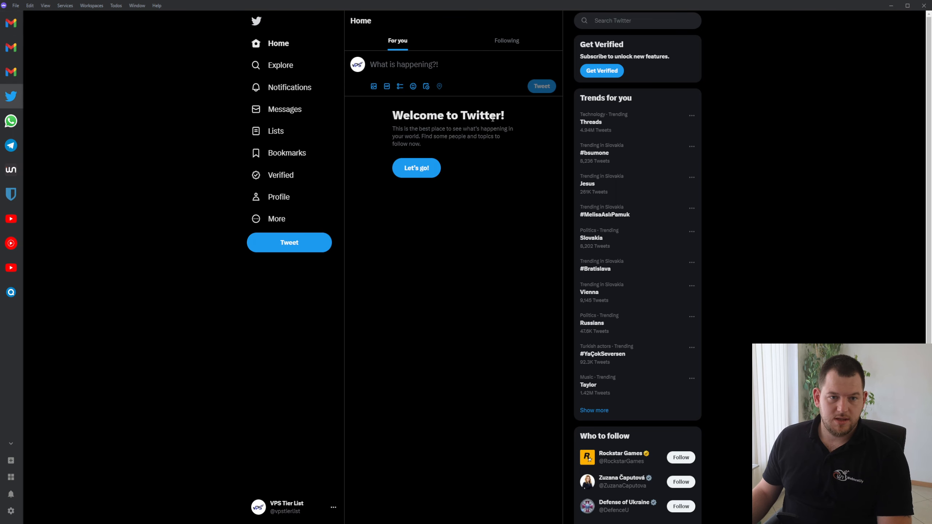
mouse_move(11, 195)
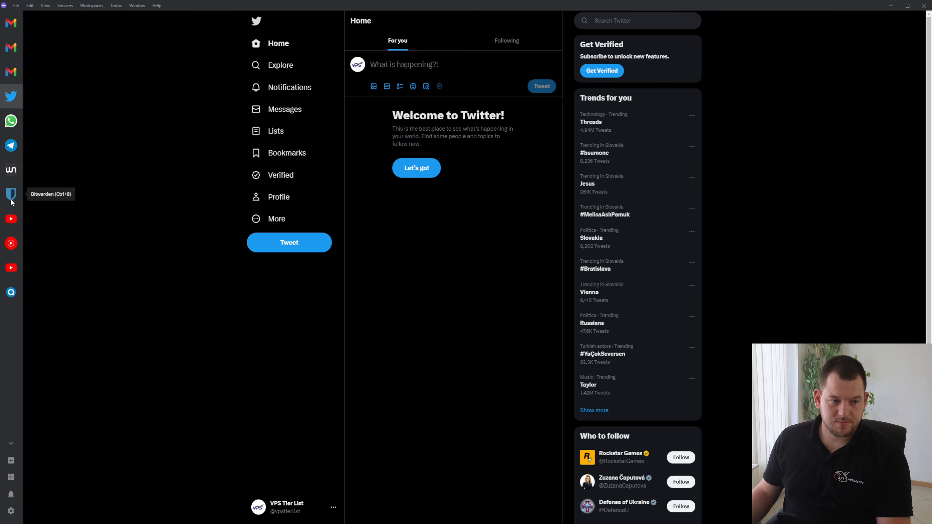
left_click(11, 194)
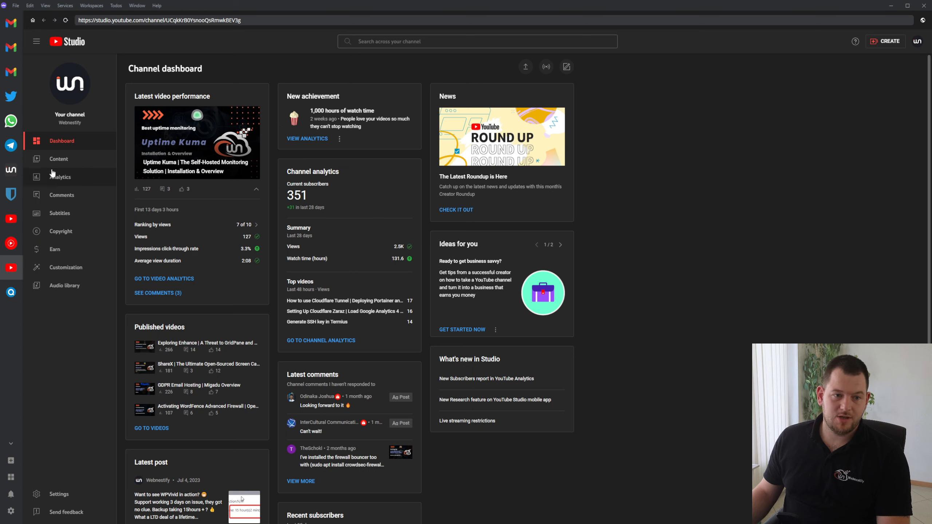
mouse_move(687, 192)
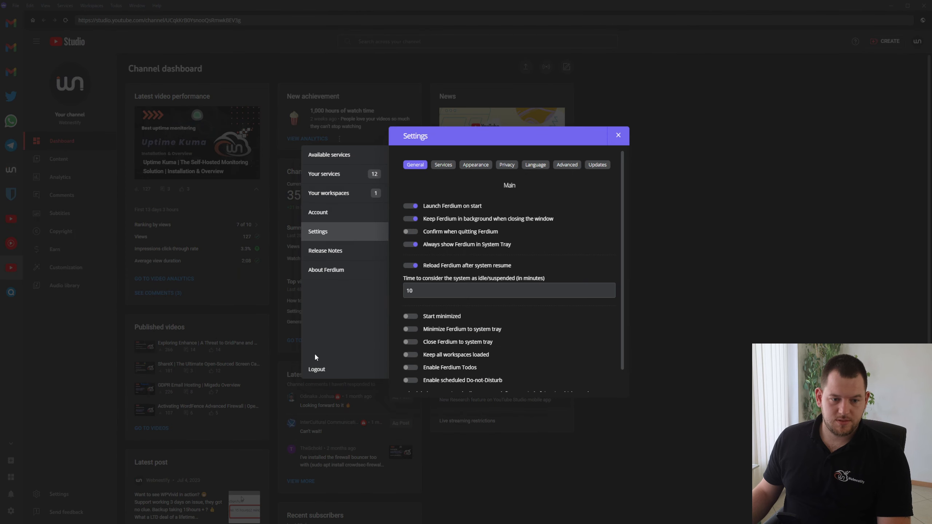
Log out of the account and choose 'Use Ferdium without an Account'
left_click(317, 369)
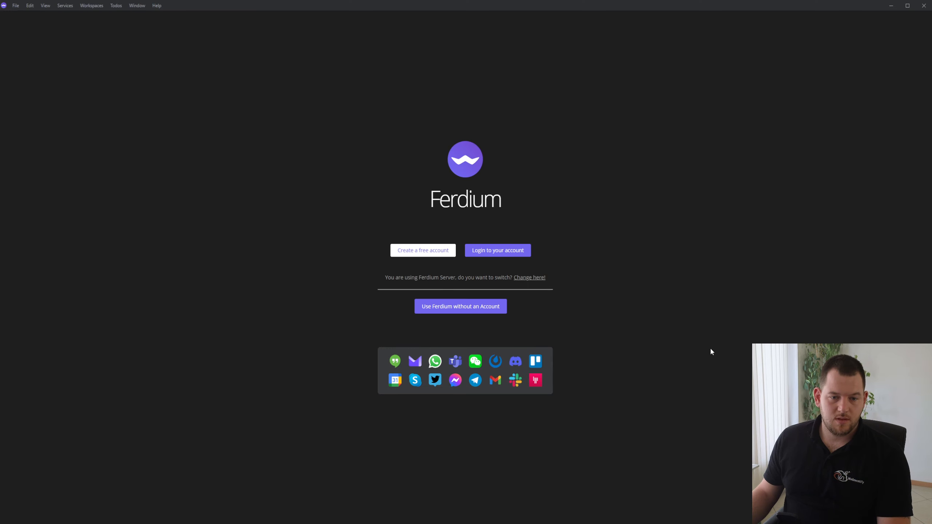
mouse_move(406, 307)
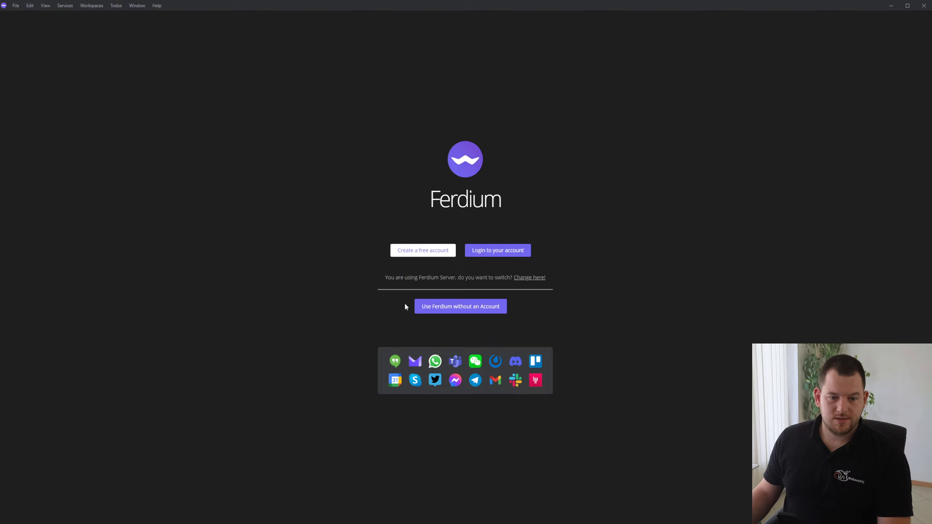
mouse_move(496, 313)
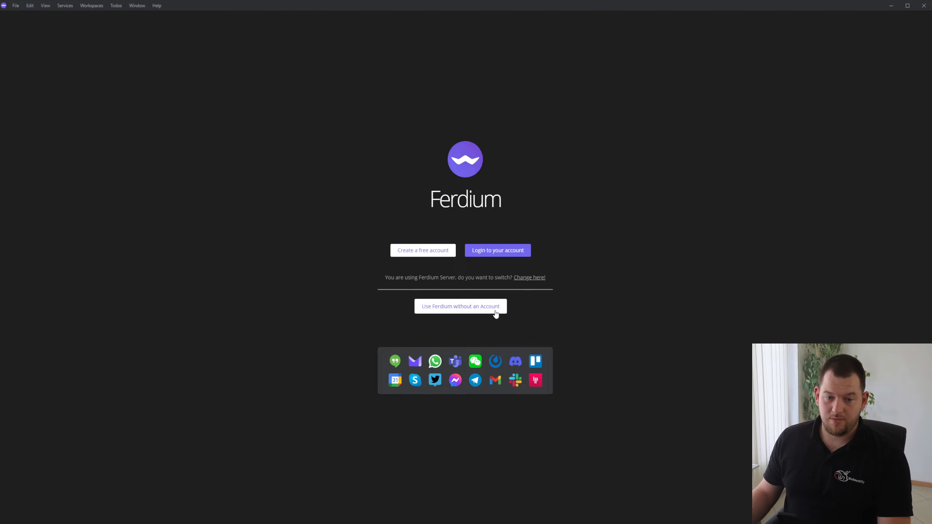
left_click(461, 306)
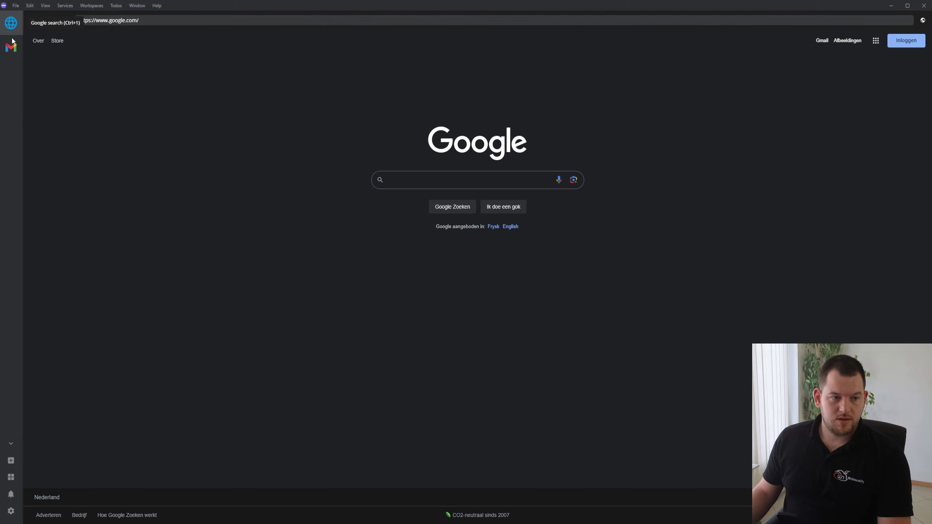
mouse_move(488, 279)
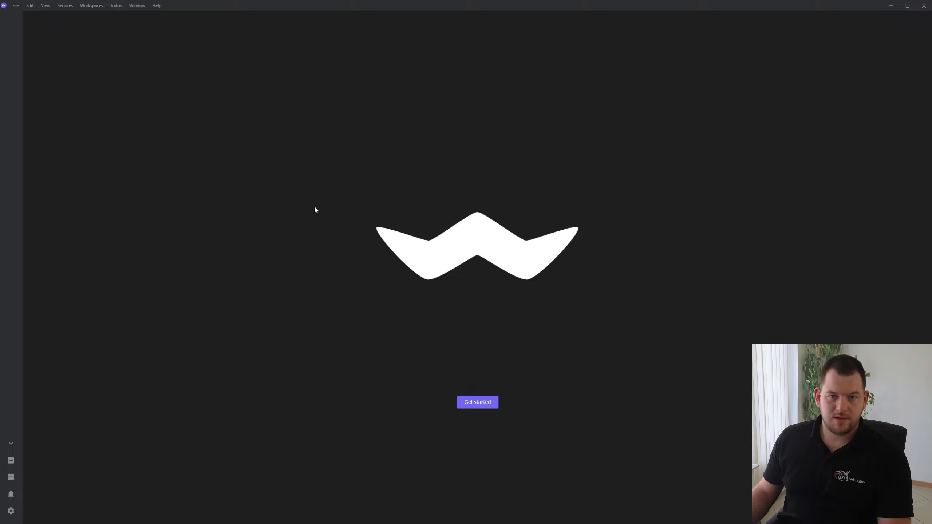
mouse_move(486, 426)
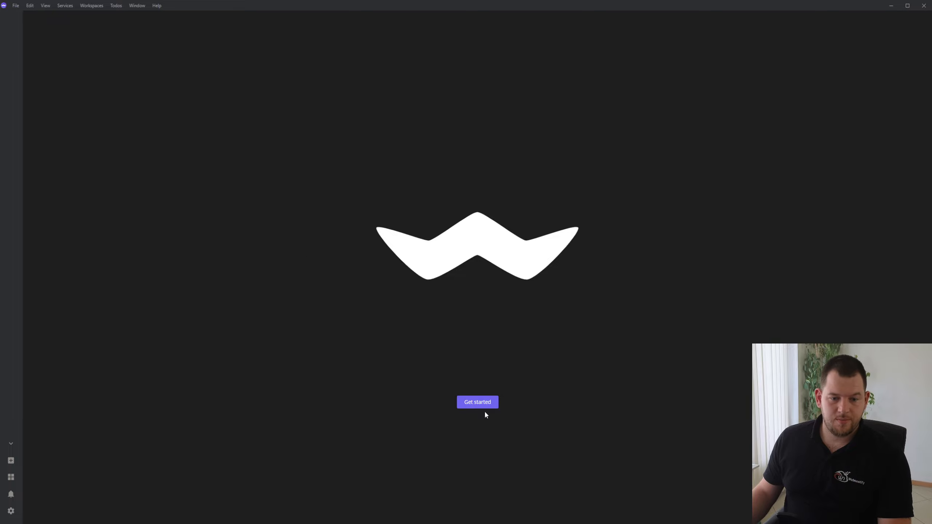
Tour the Services, Appearance, Privacy and Language settings tabs, then close Settings
left_click(15, 6)
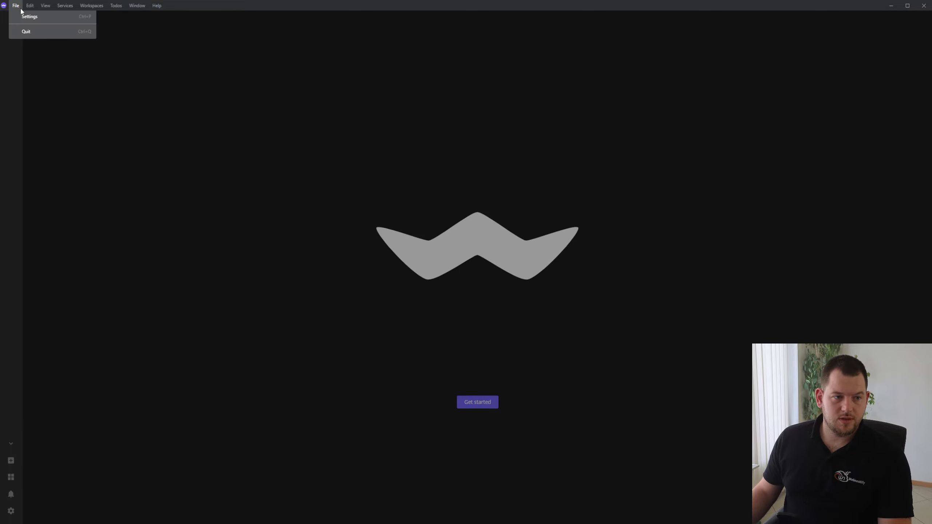
left_click(29, 17)
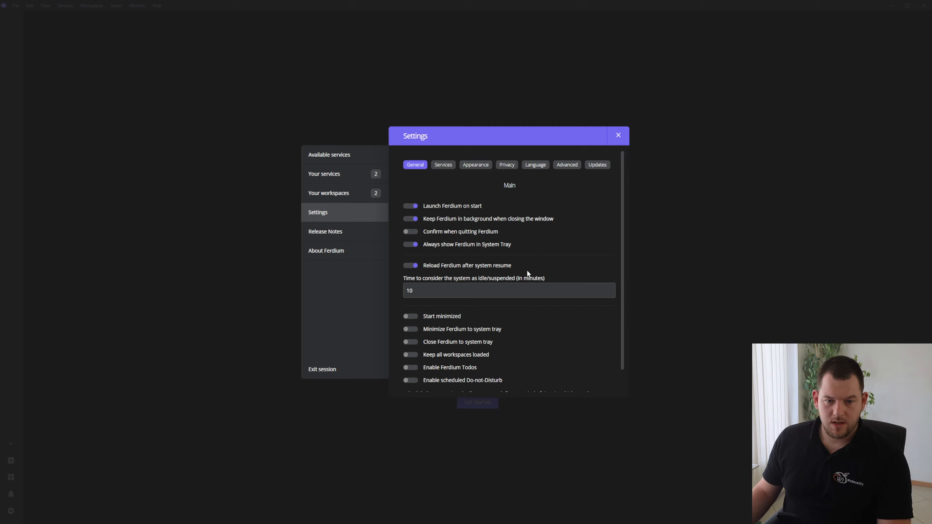
left_click(443, 164)
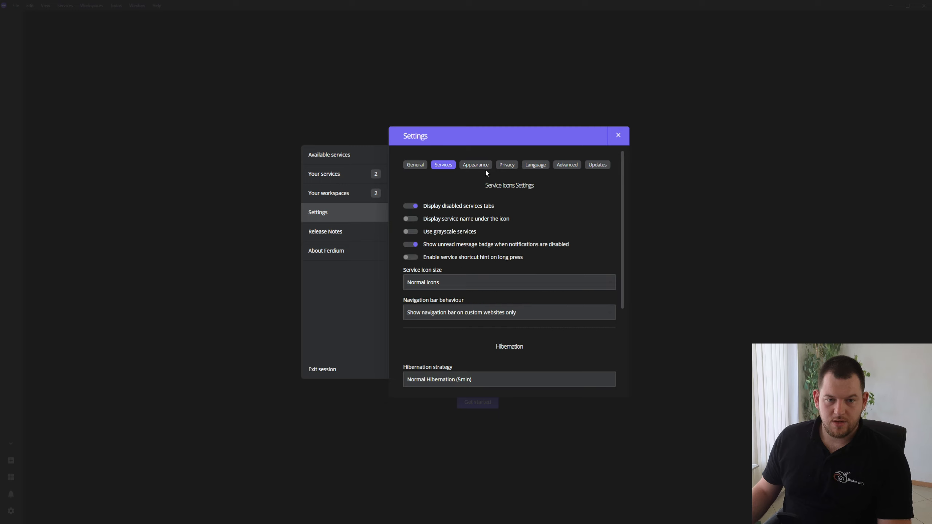
left_click(476, 165)
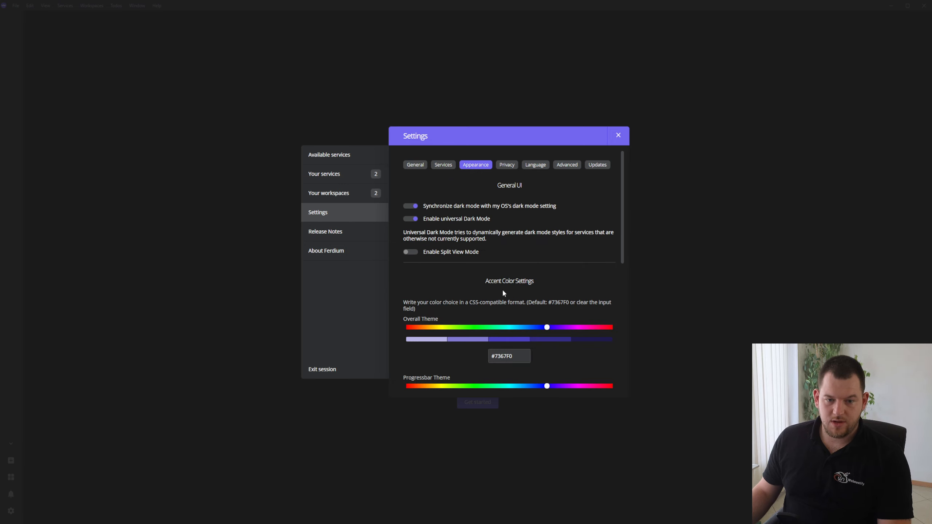
left_click(507, 165)
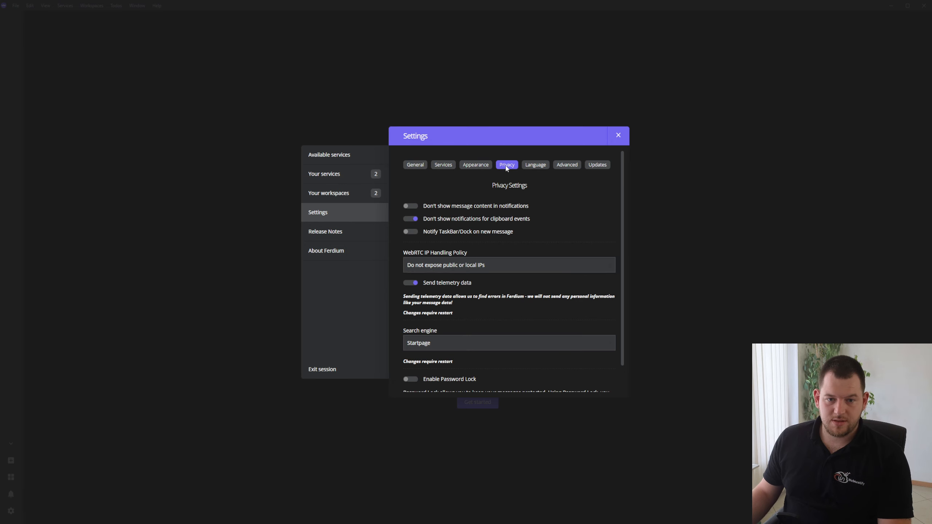
left_click(535, 165)
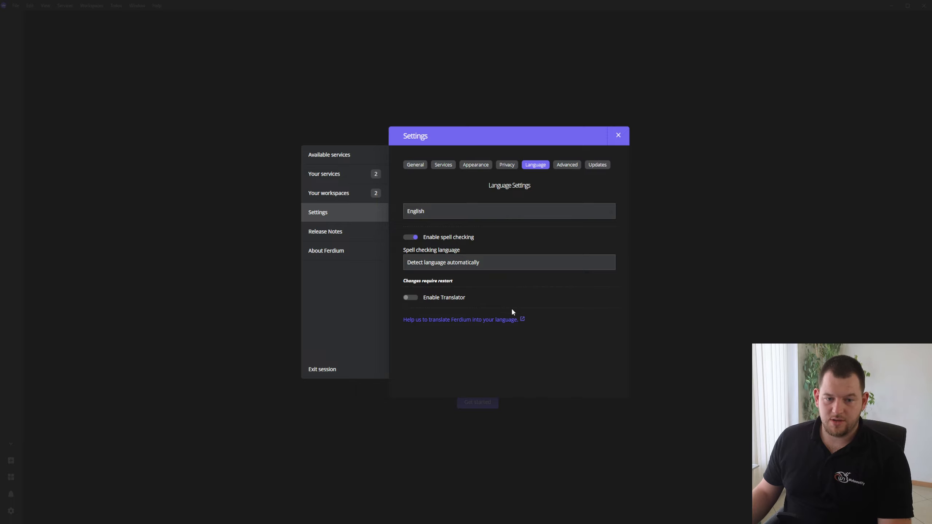
mouse_move(279, 255)
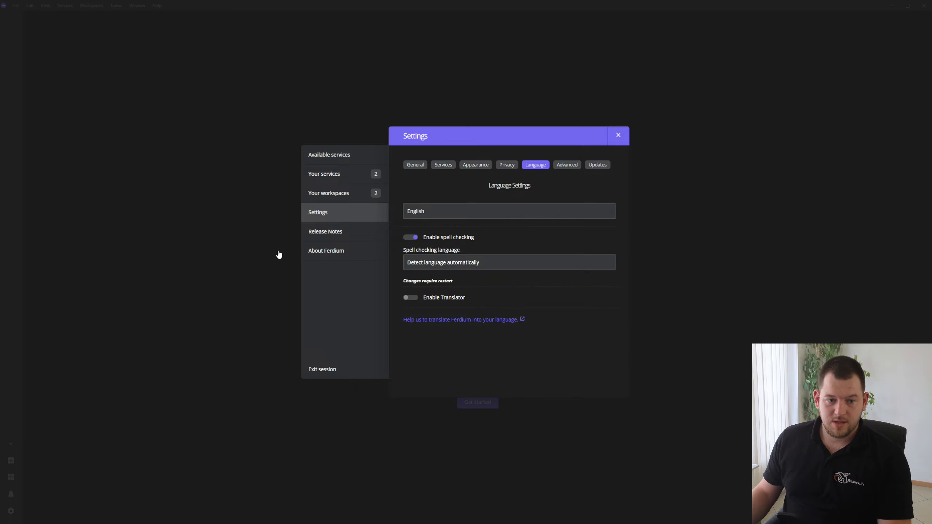
mouse_move(619, 136)
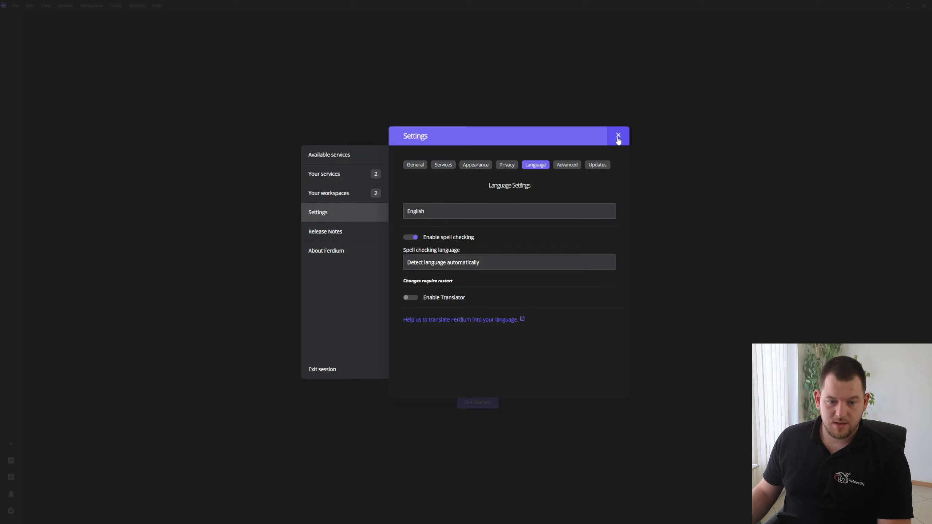
left_click(618, 136)
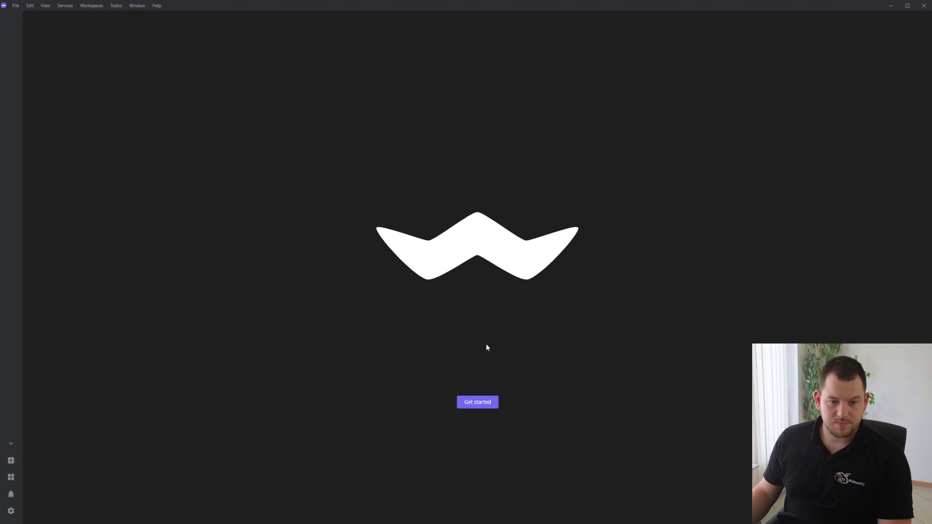
mouse_move(206, 47)
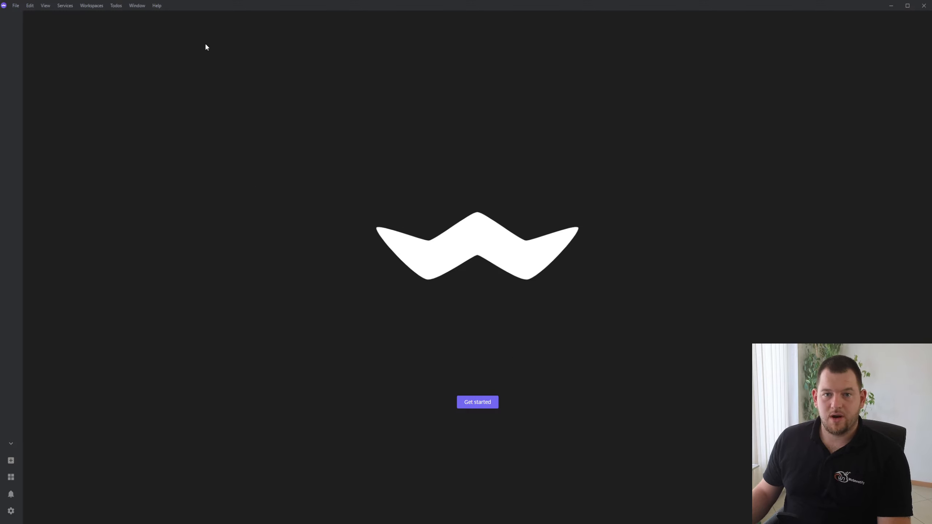
mouse_move(103, 29)
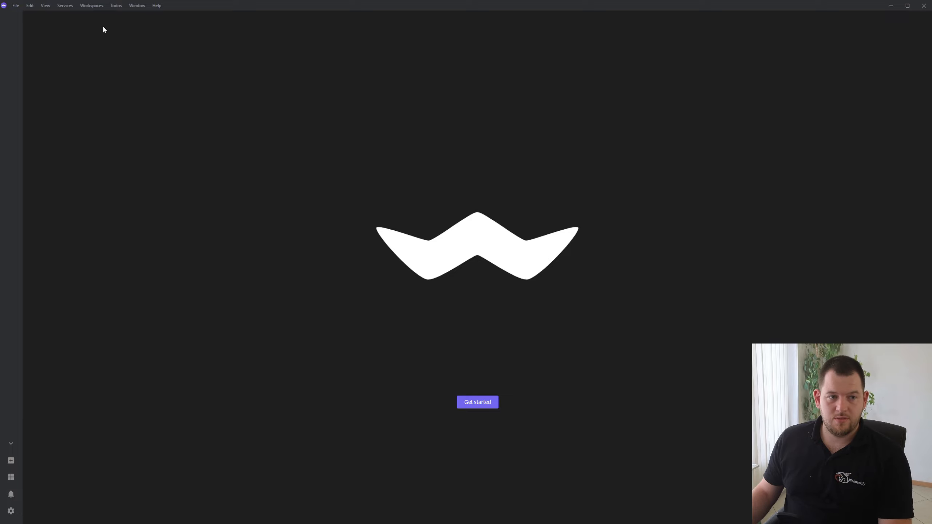
Delete the Personal workspace, then recheck the Workspaces menu and management screen for remaining entries
left_click(91, 6)
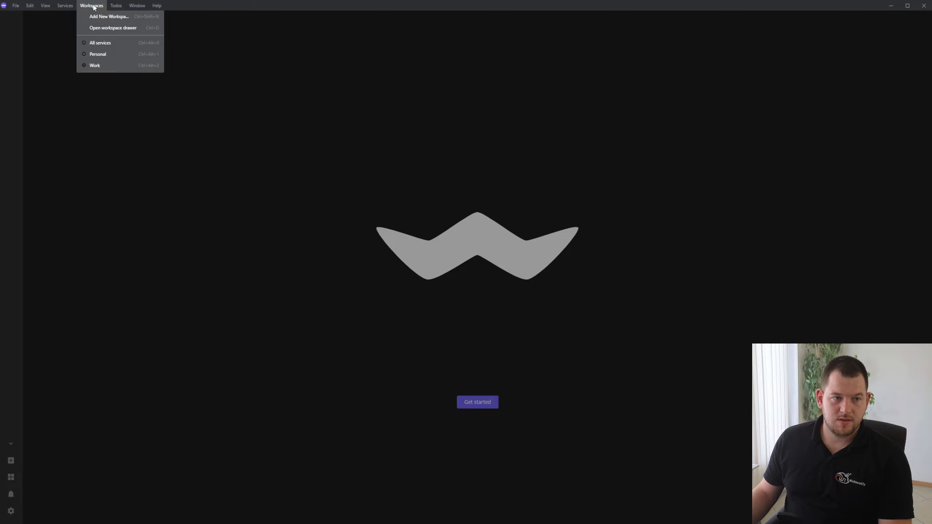
mouse_move(120, 47)
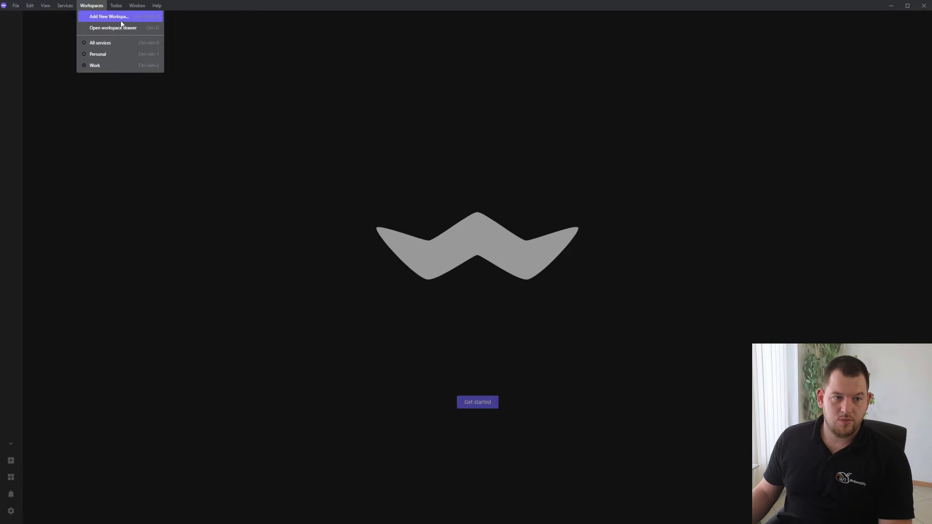
left_click(117, 16)
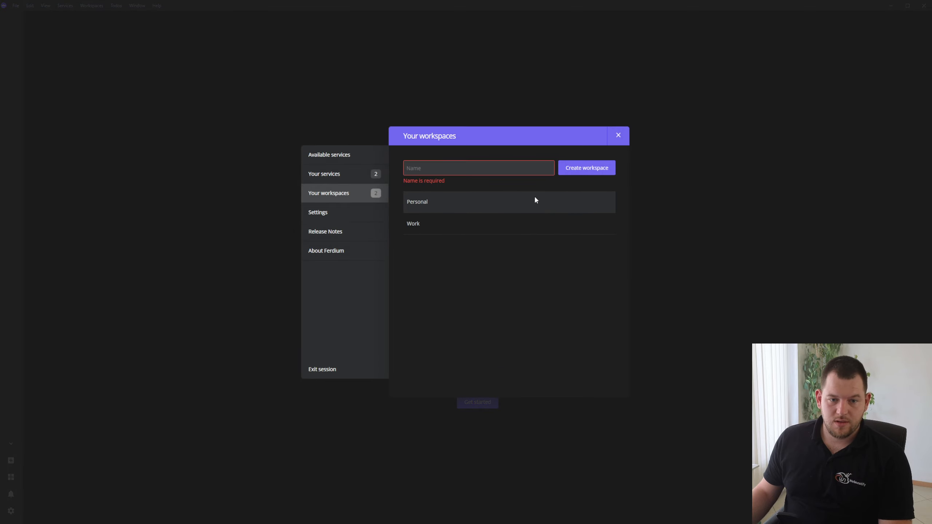
left_click(432, 202)
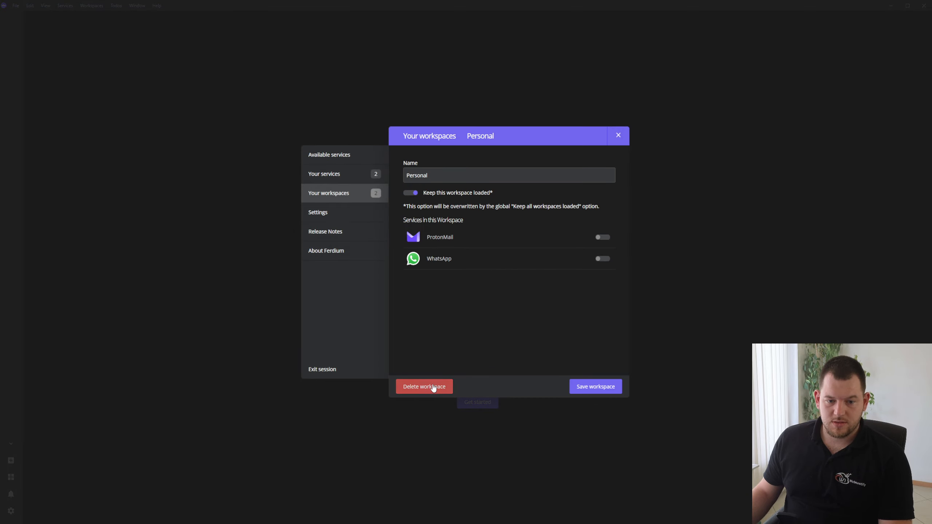
left_click(424, 386)
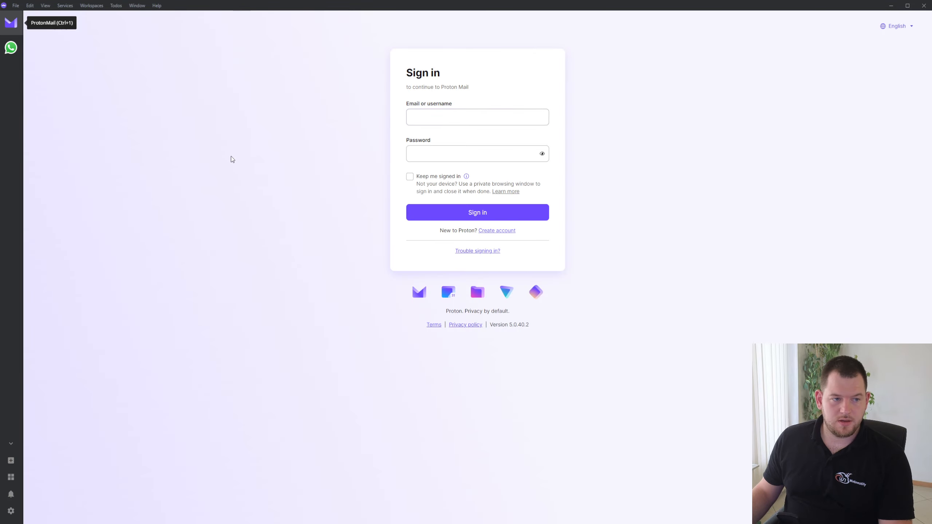
left_click(10, 48)
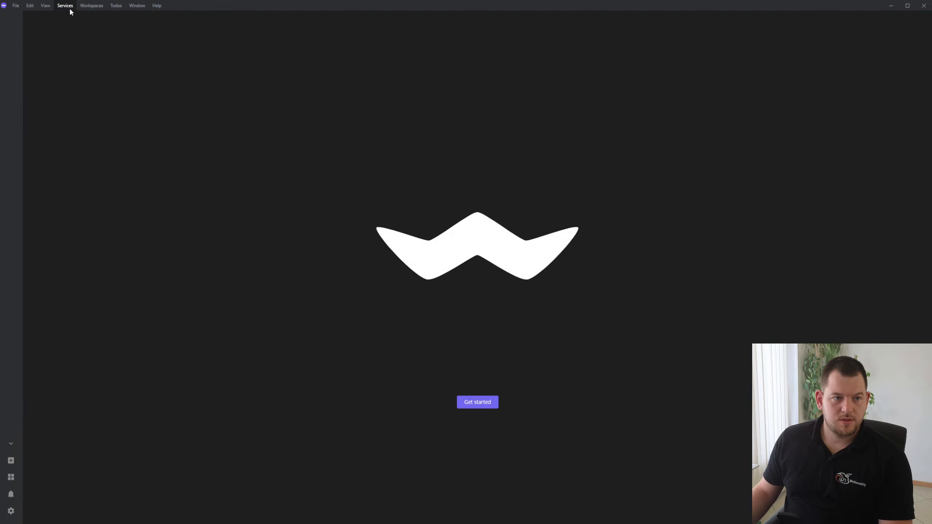
left_click(92, 5)
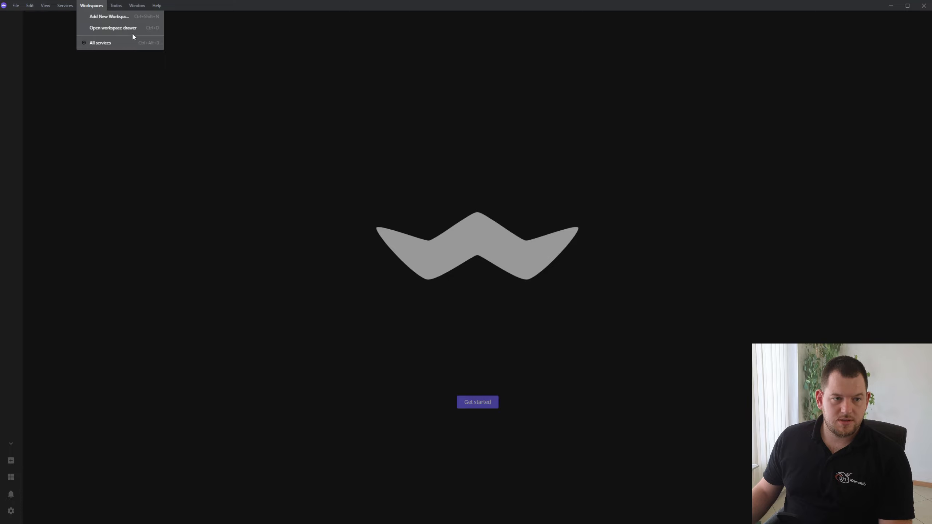
left_click(114, 27)
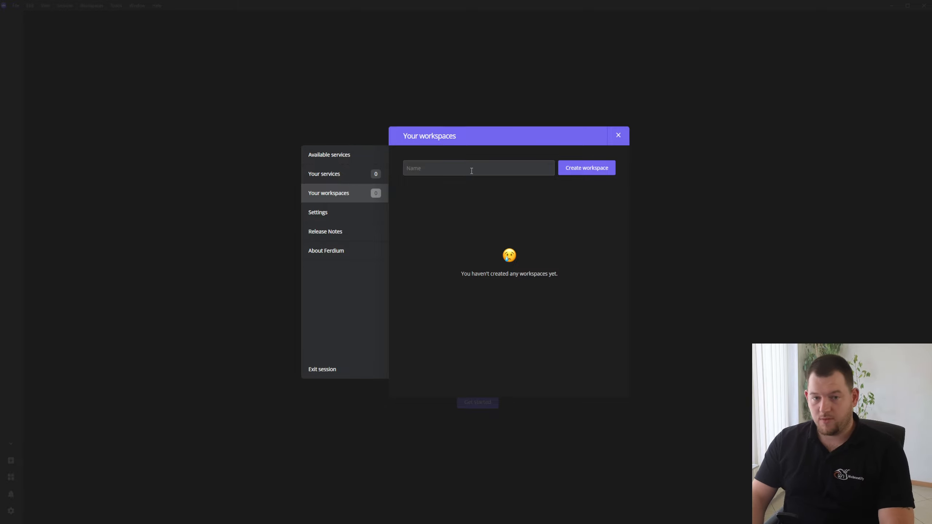
Create and save a new workspace named Personal
type("Personal")
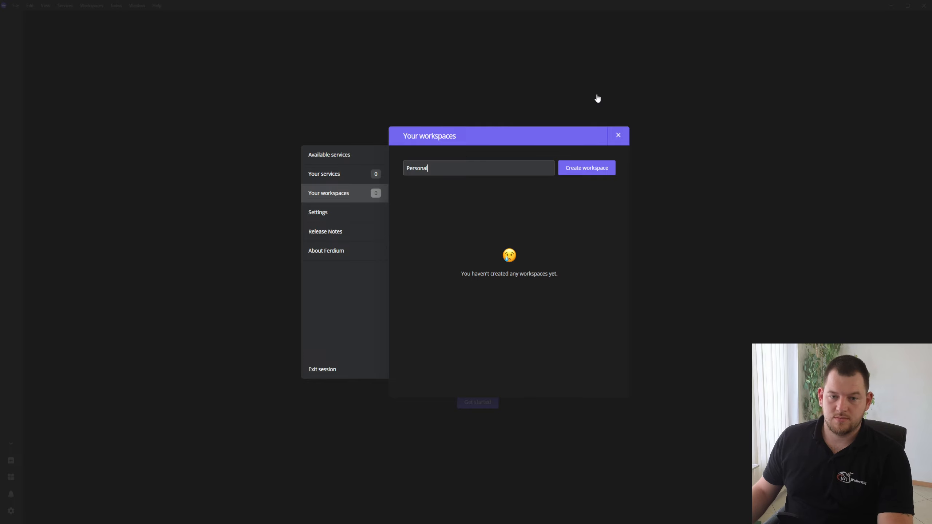
left_click(587, 168)
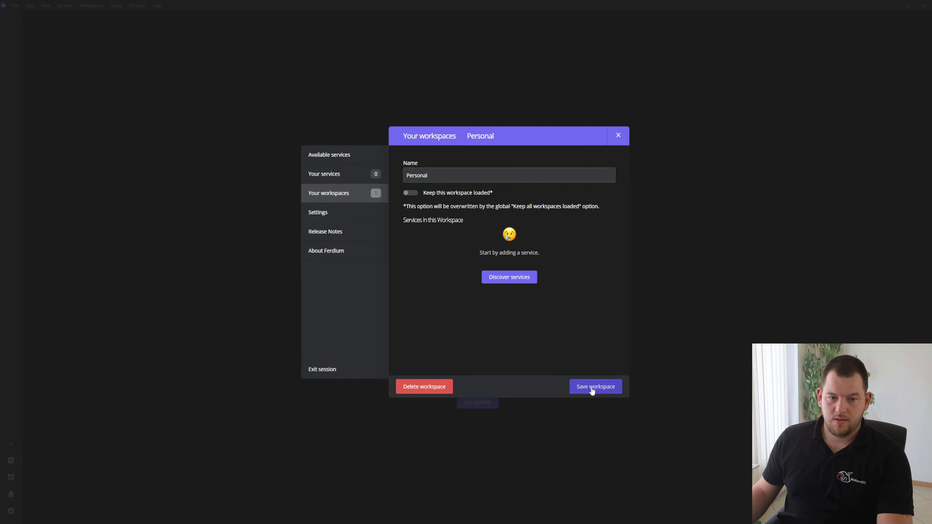
left_click(596, 386)
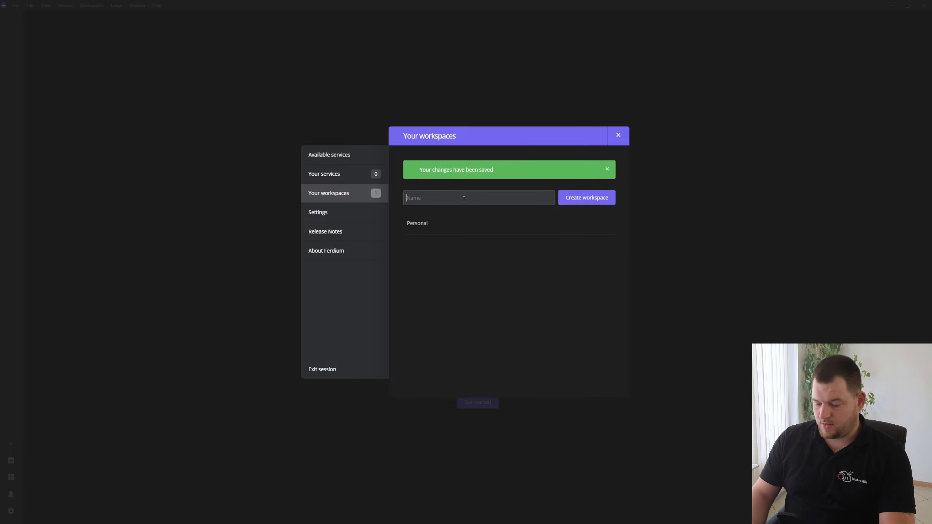
Create a Work workspace set to keep loaded, and save it
type("Work")
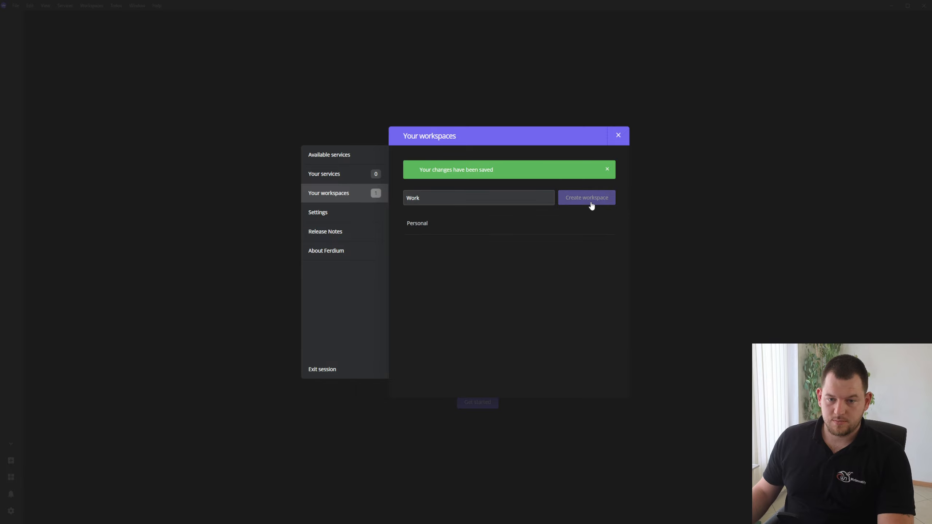
left_click(587, 197)
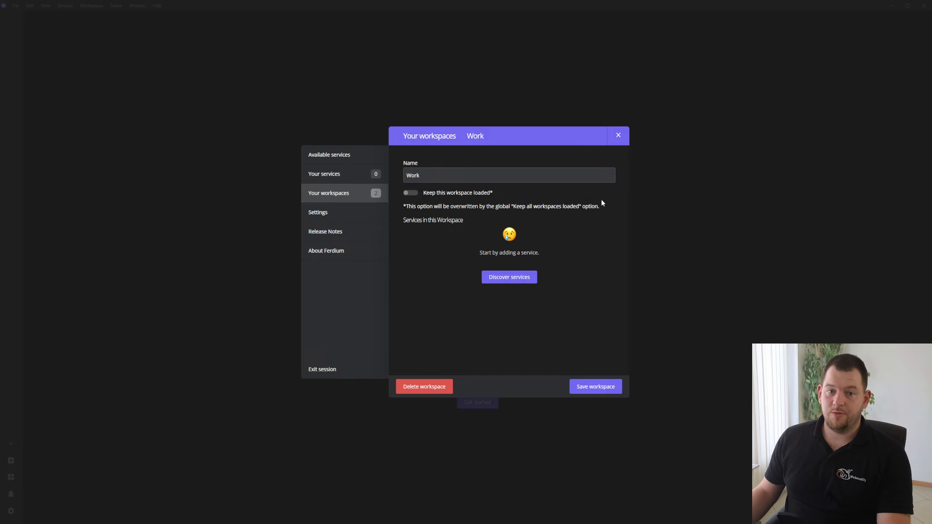
left_click(410, 193)
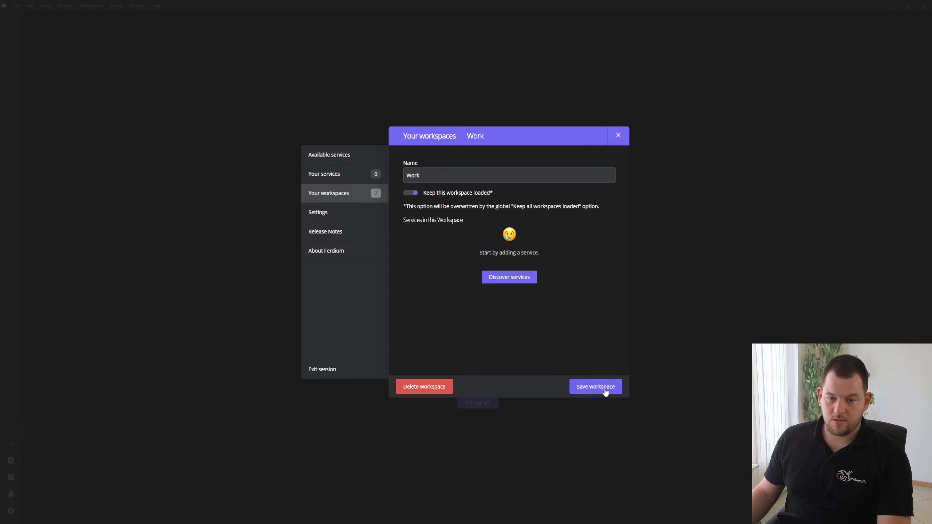
left_click(595, 387)
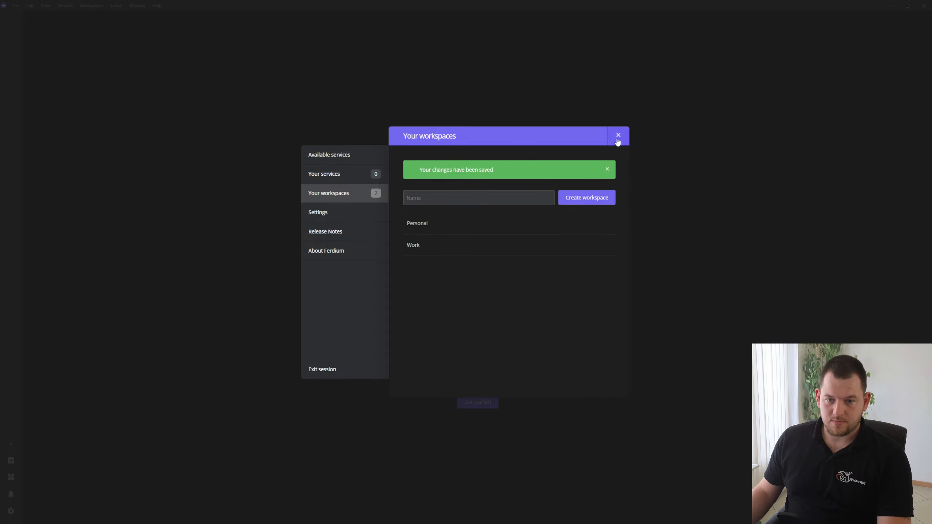
mouse_move(585, 151)
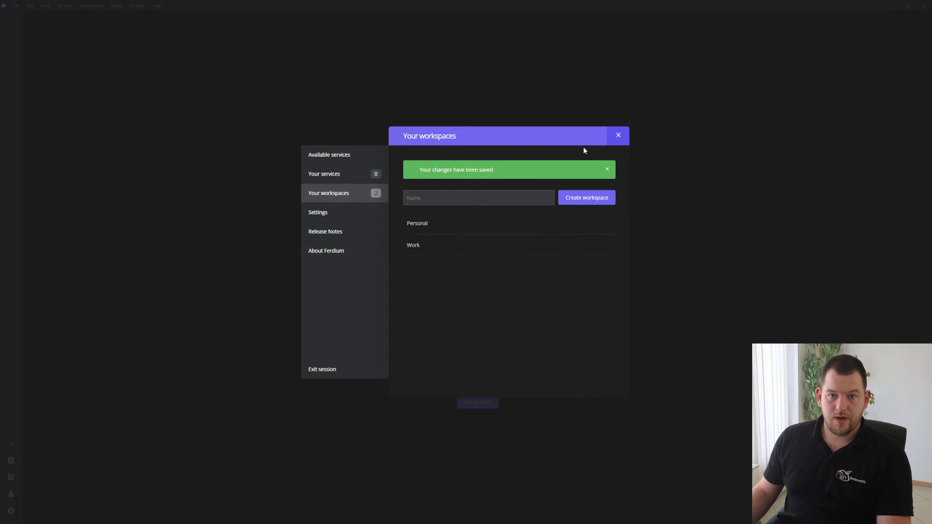
Close workspace management and switch to the Personal workspace
left_click(619, 135)
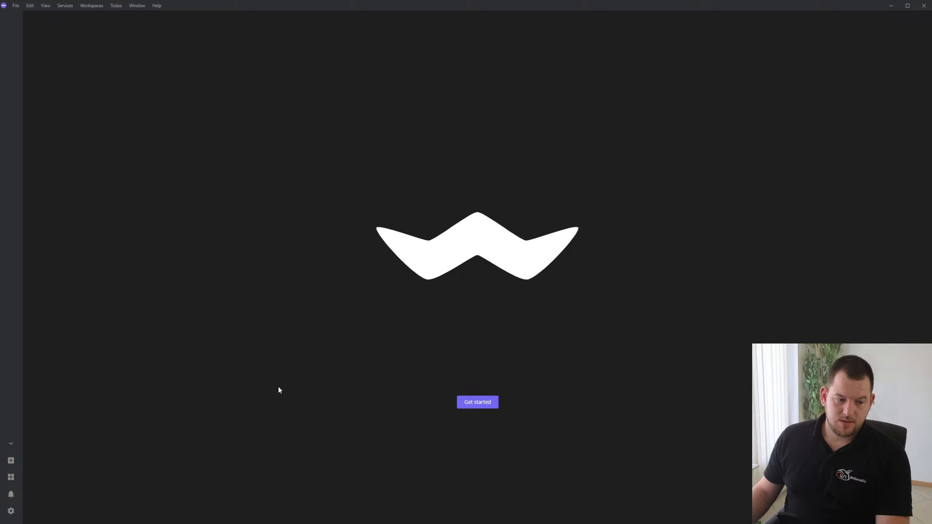
mouse_move(11, 478)
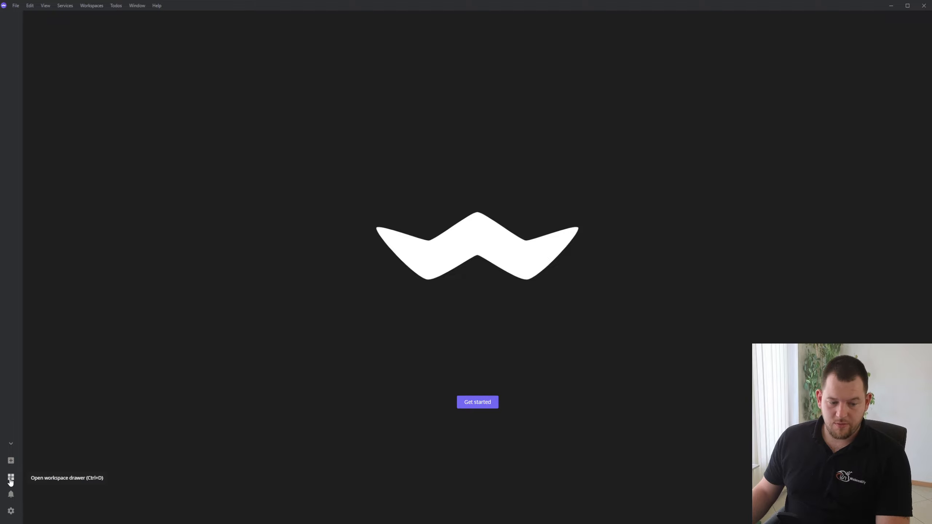
left_click(11, 477)
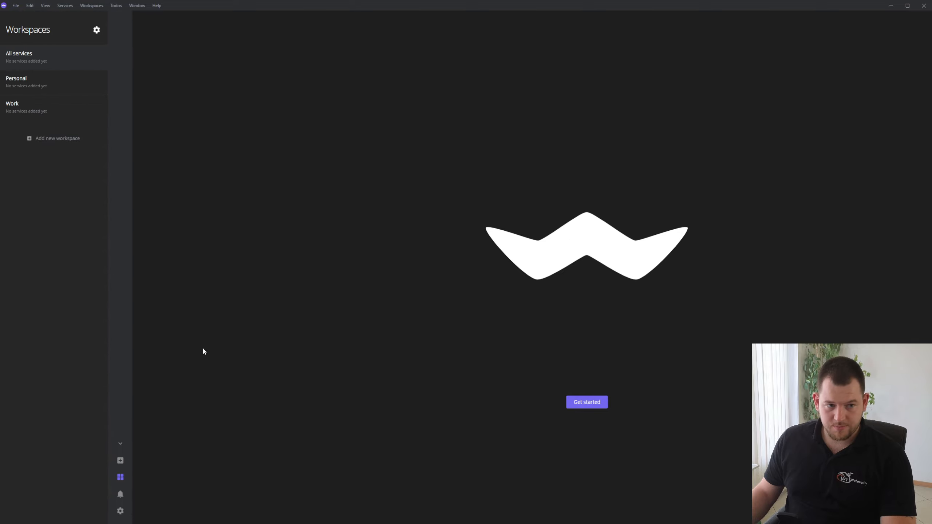
left_click(43, 82)
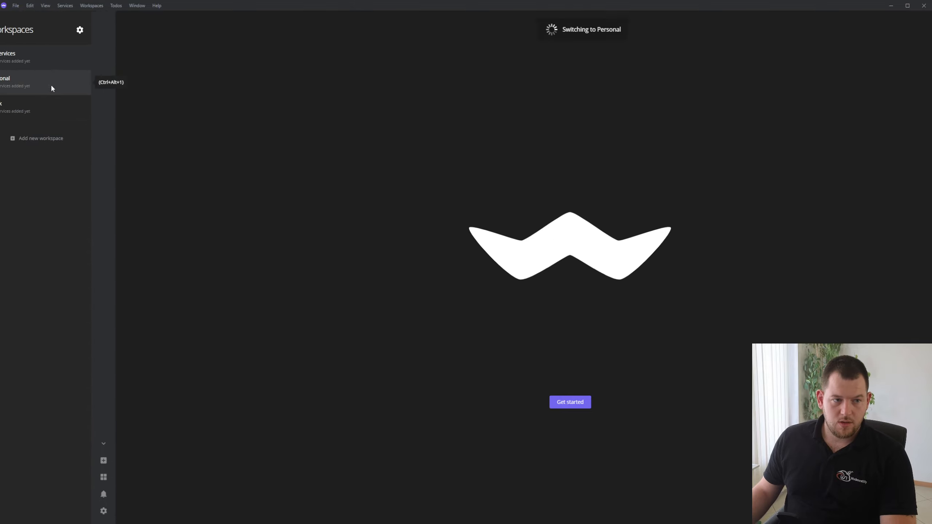
Search all available services for 'gmail'
left_click(570, 402)
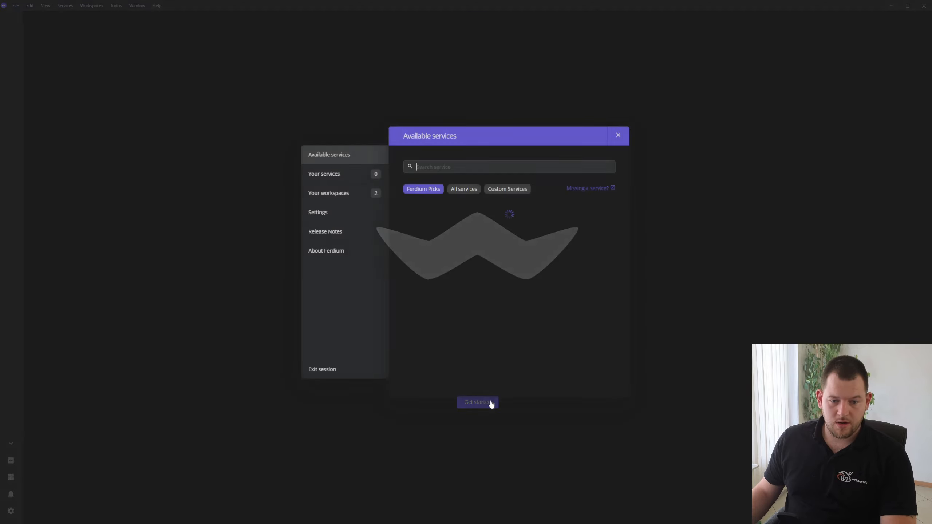
left_click(464, 189)
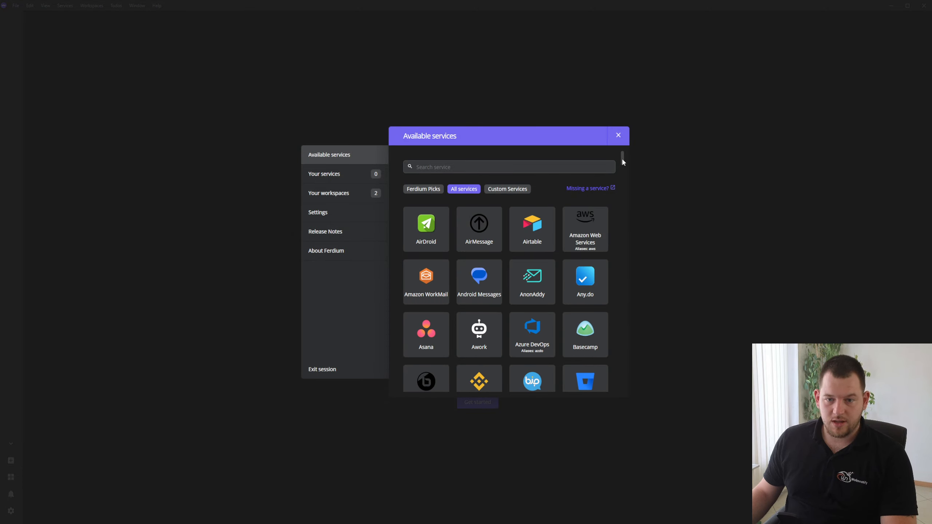
scroll("down", 3)
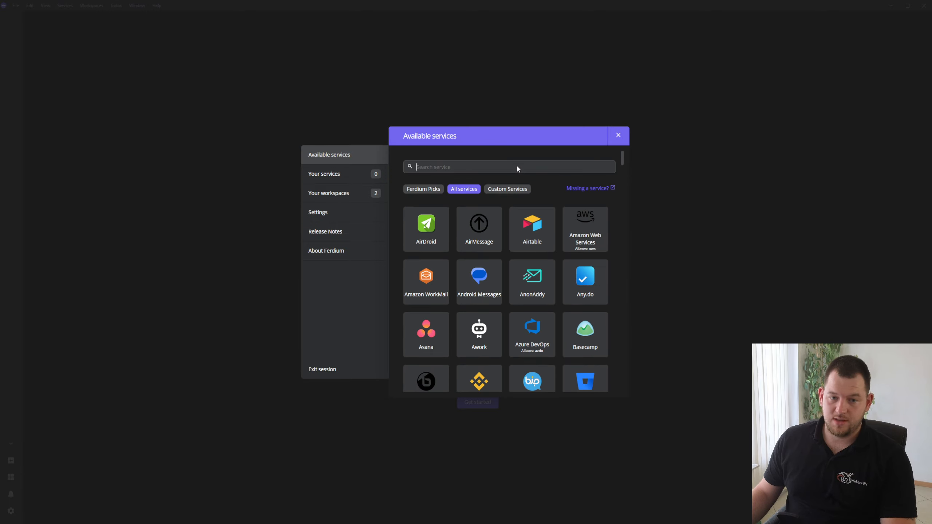
type("gmail")
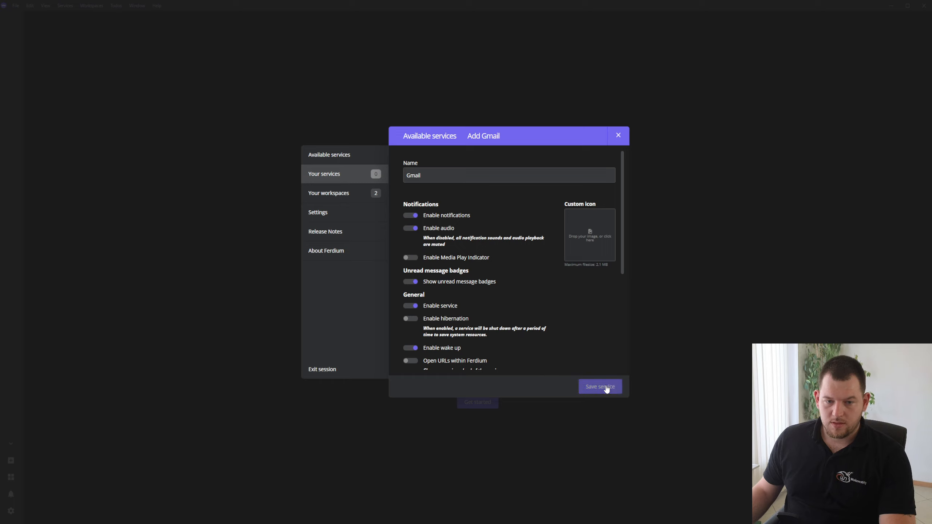
Save Gmail and Microsoft Teams as services, then return to Available services
left_click(600, 387)
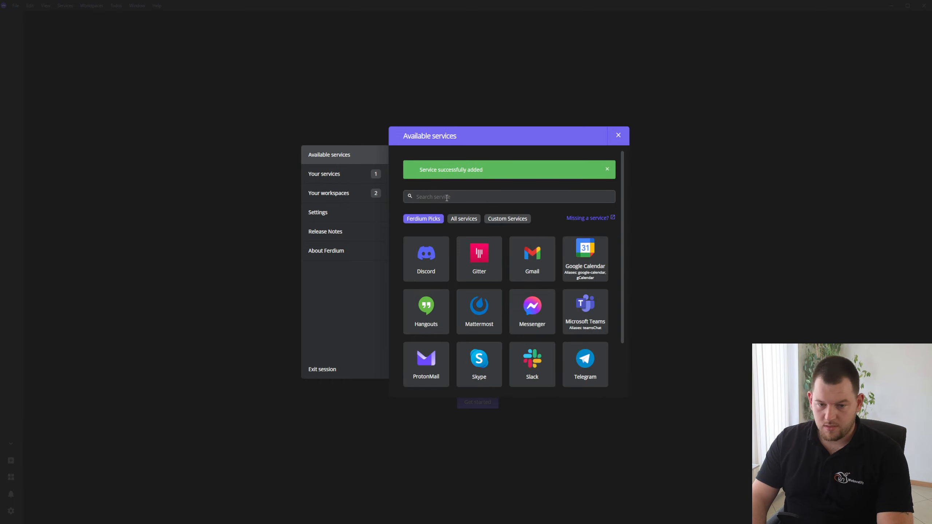
mouse_move(595, 307)
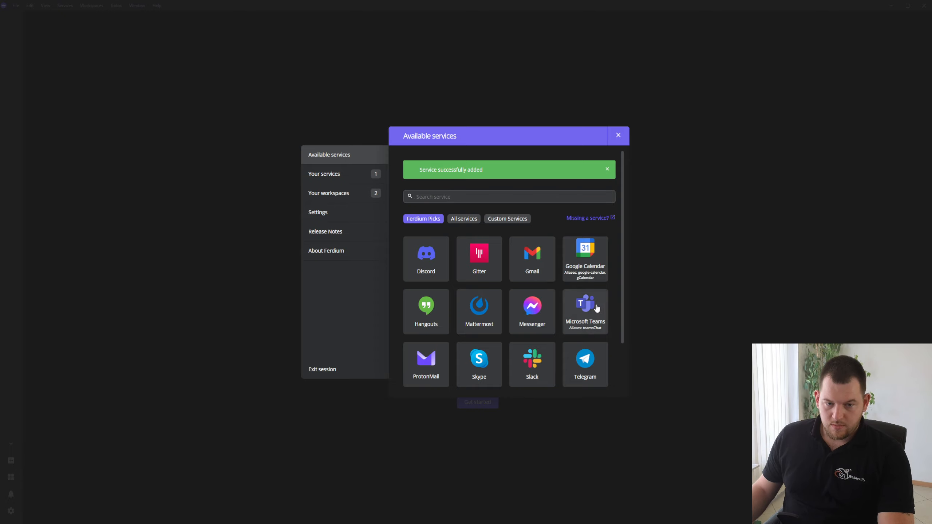
left_click(585, 311)
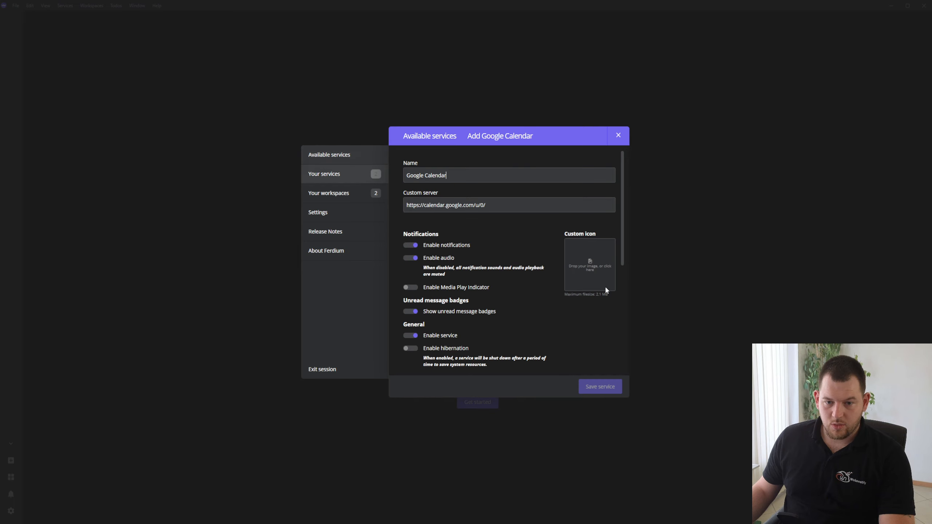
left_click(600, 387)
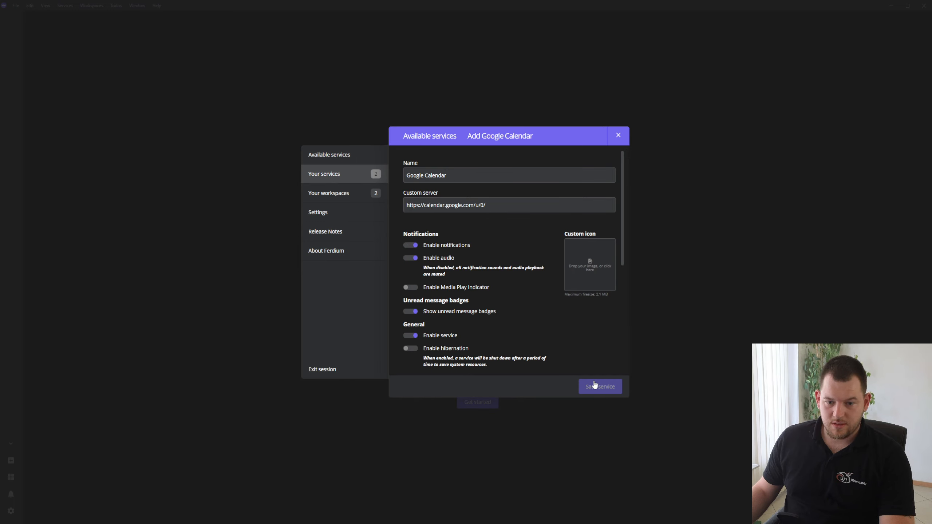
left_click(600, 387)
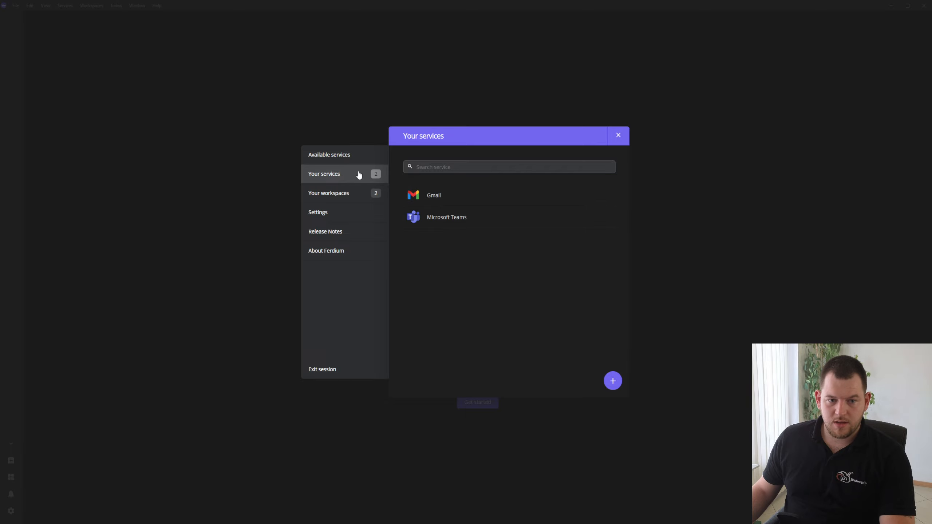
left_click(330, 154)
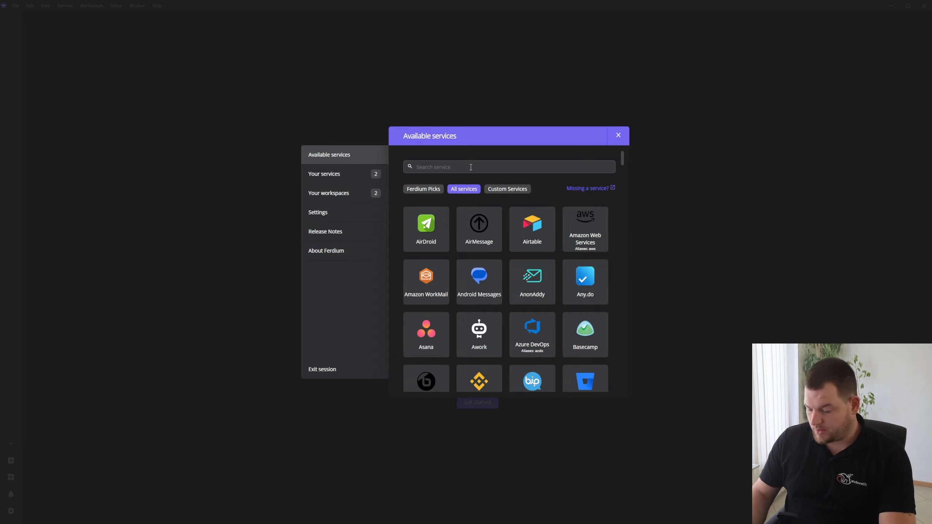
type("ne")
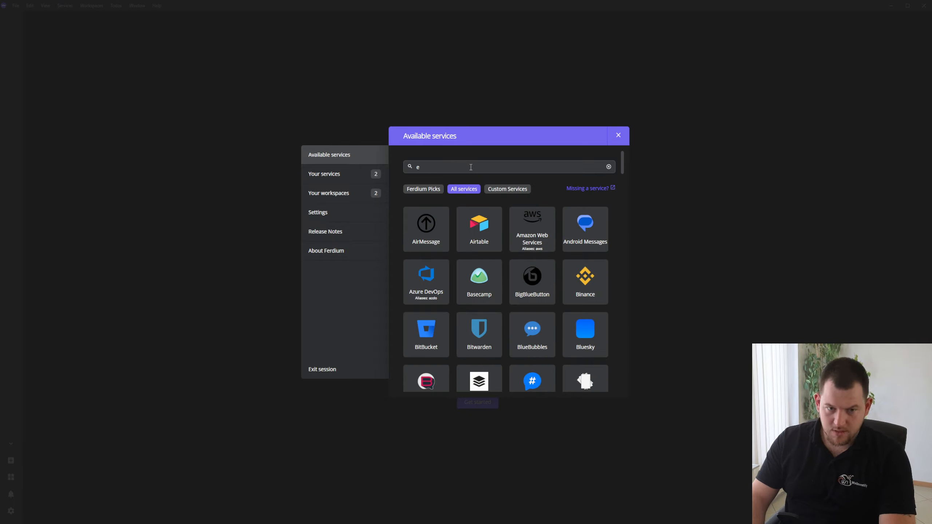
type("next")
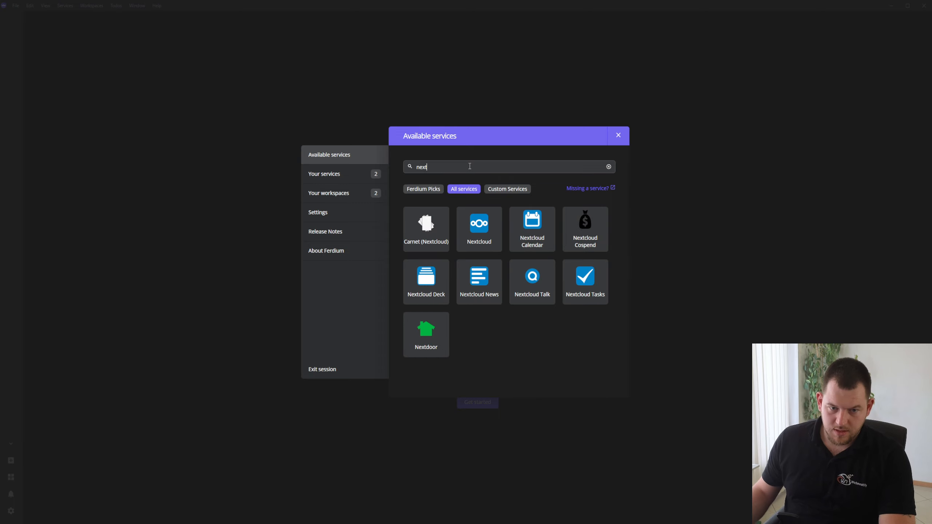
left_click(479, 228)
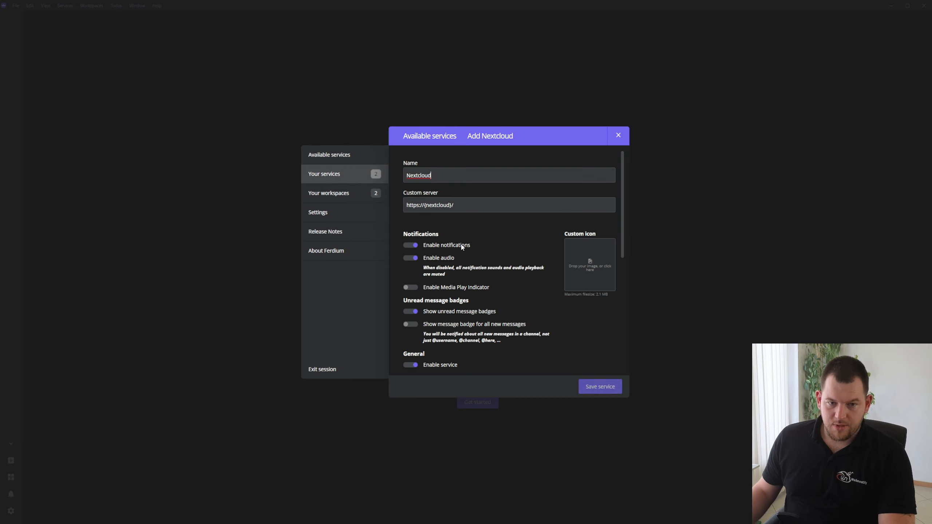
double_click(437, 205)
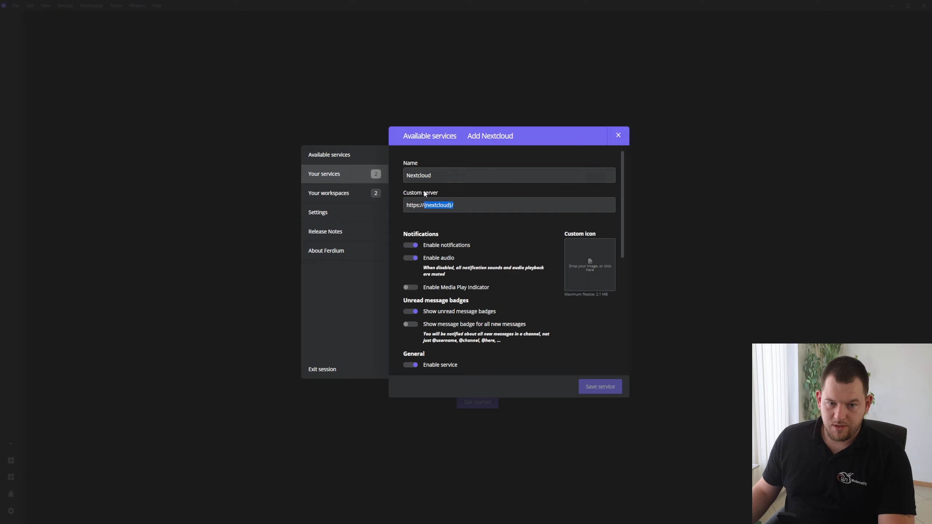
type("https://google.com")
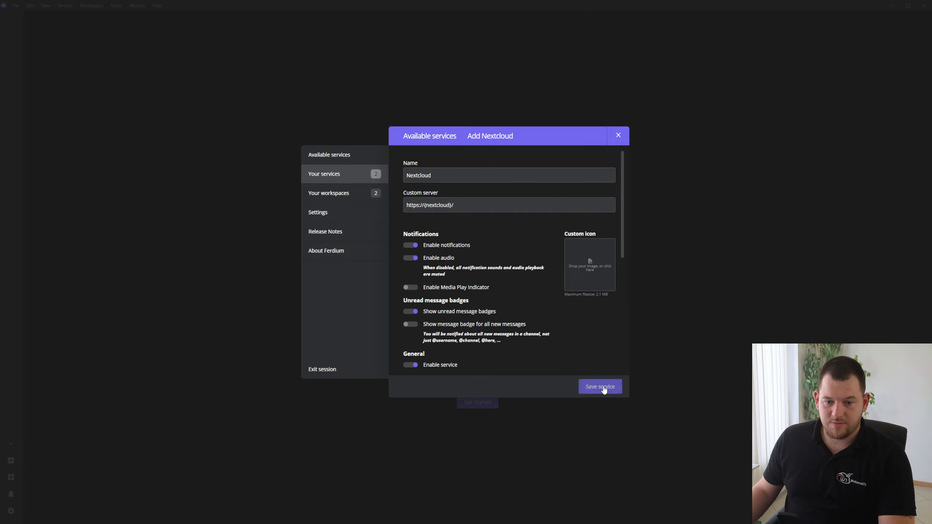
left_click(600, 386)
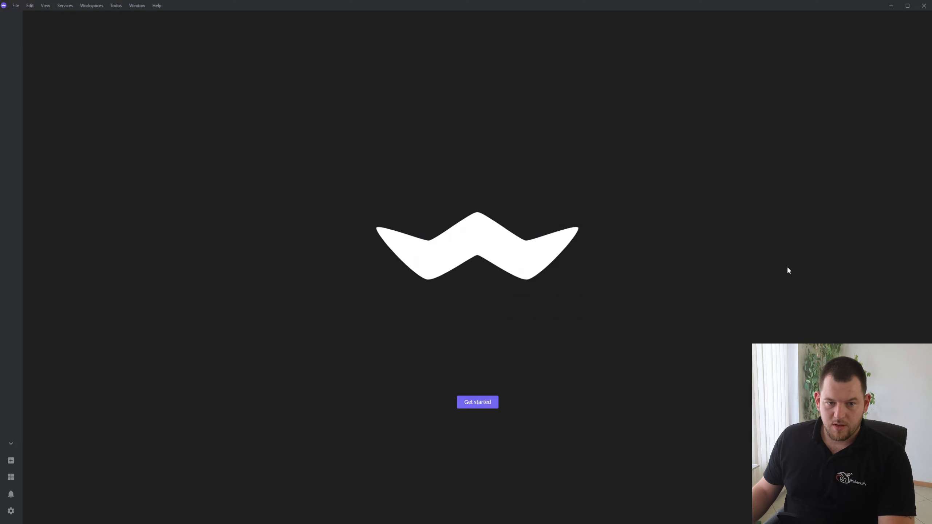
mouse_move(10, 477)
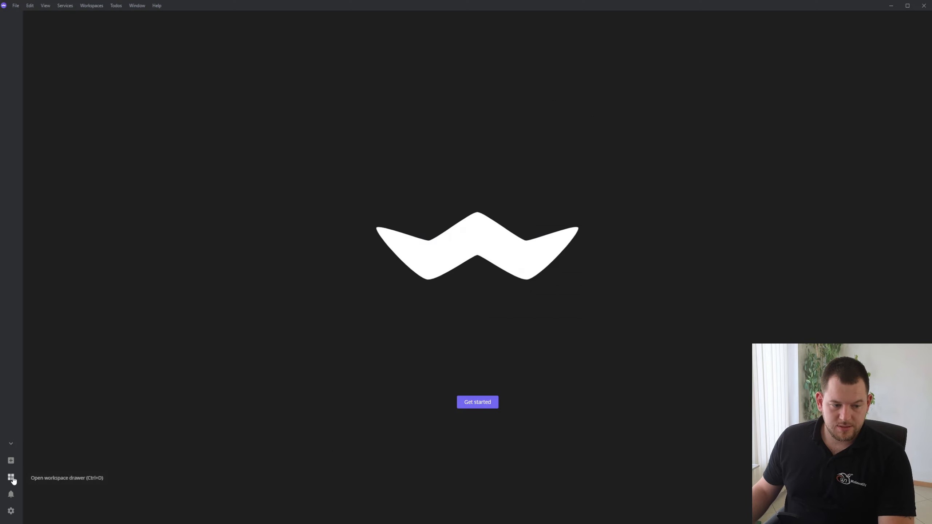
Switch to the Nextcloud service and accept Google's cookie consent (Alles accepteren)
left_click(11, 478)
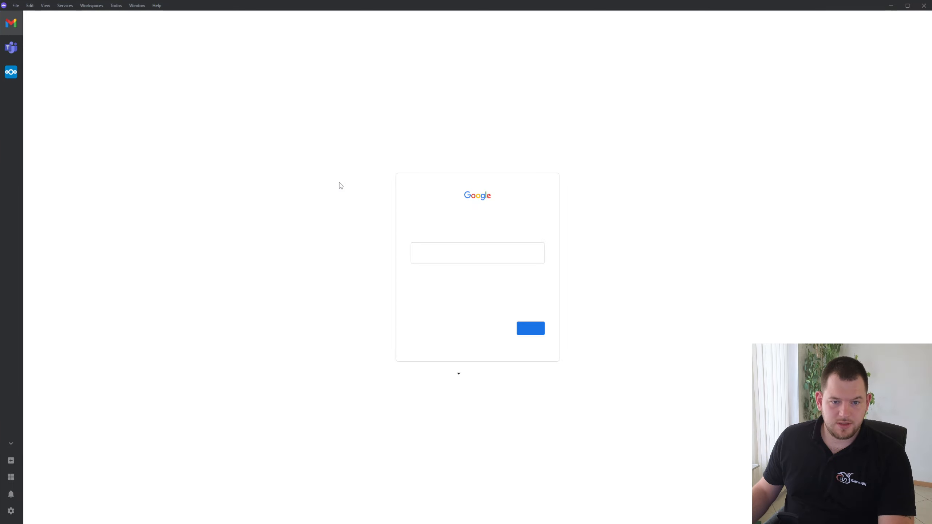
left_click(9, 47)
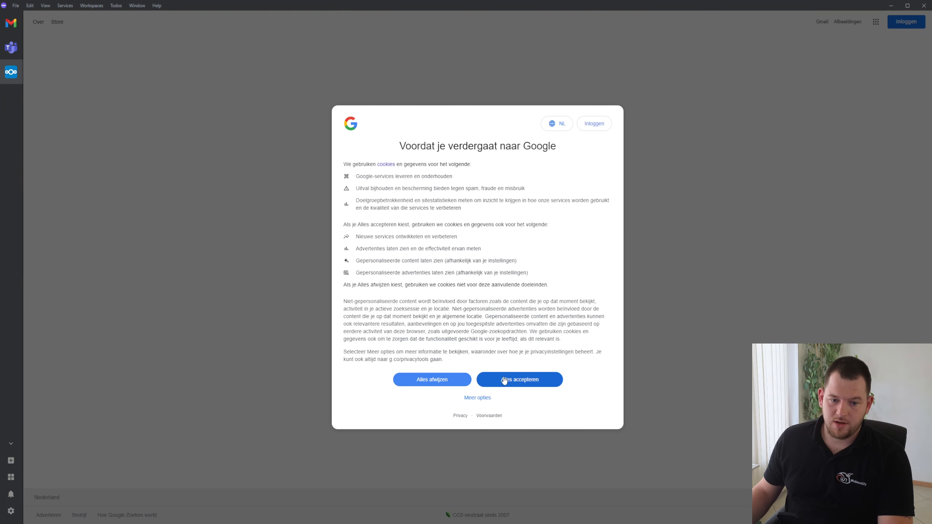
left_click(520, 379)
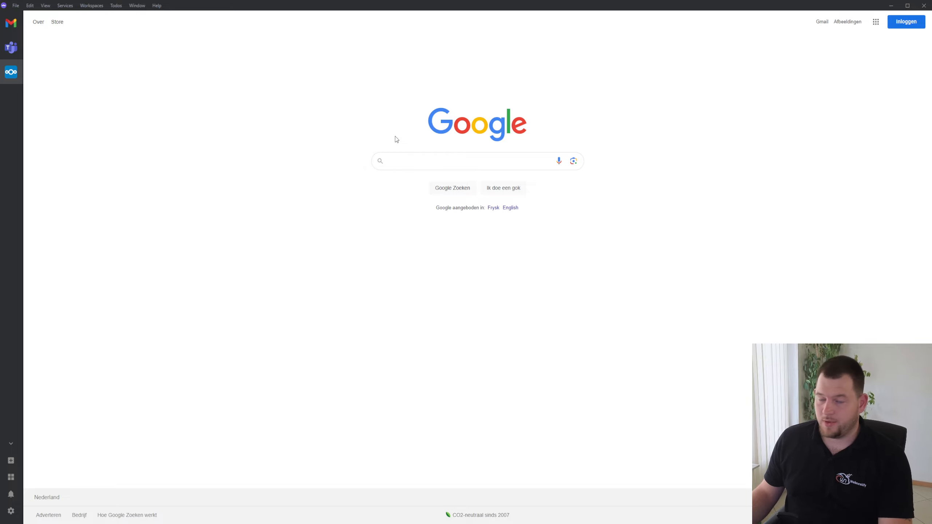
mouse_move(438, 131)
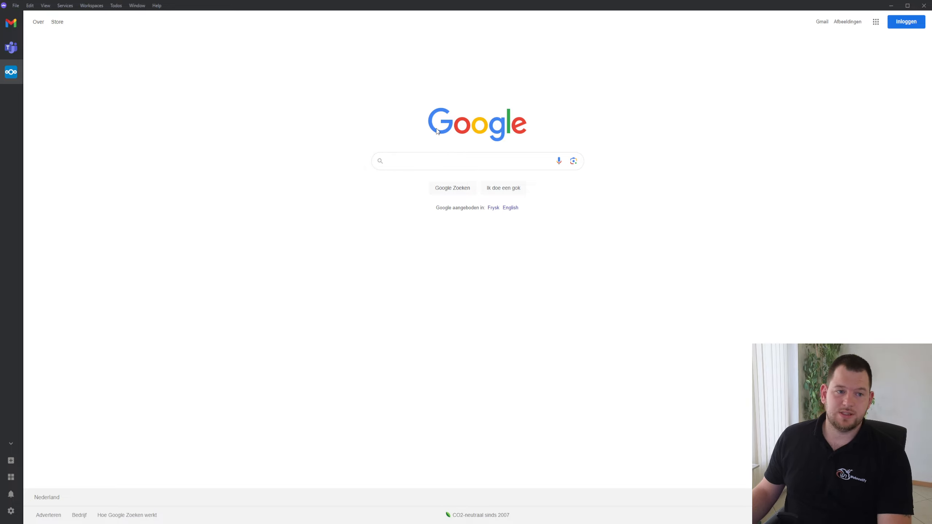
mouse_move(403, 123)
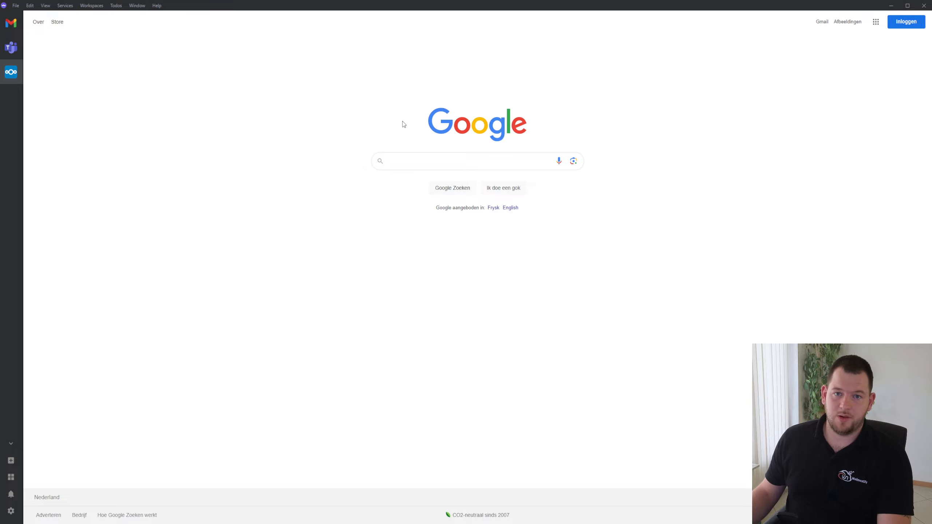
left_click(466, 161)
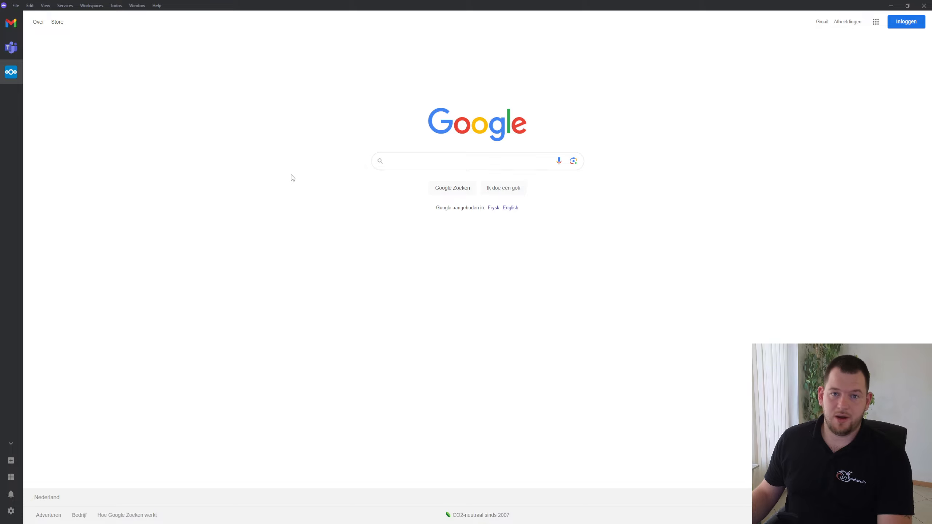
mouse_move(120, 41)
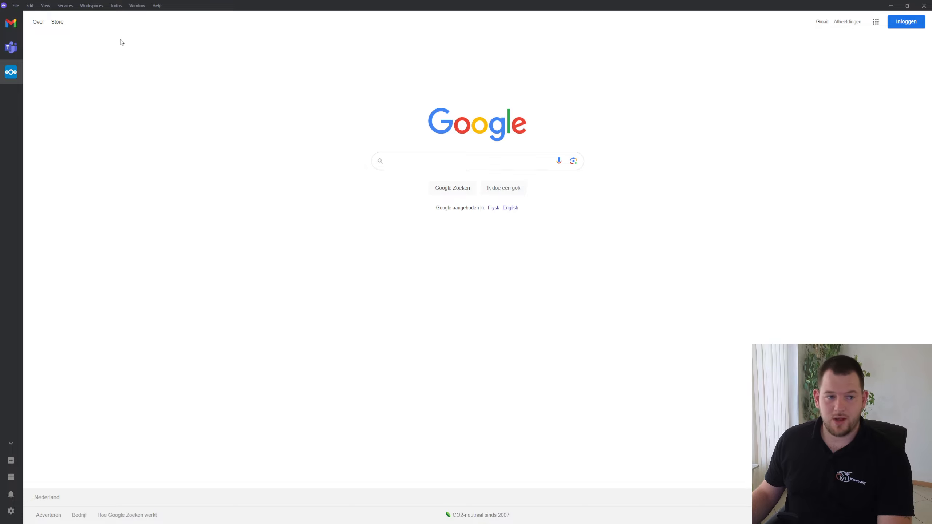
left_click(906, 22)
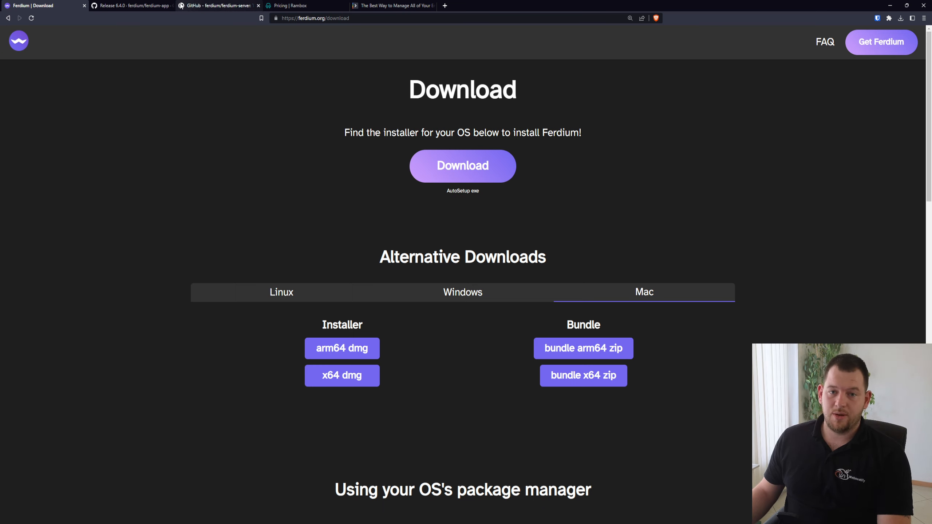
mouse_move(297, 130)
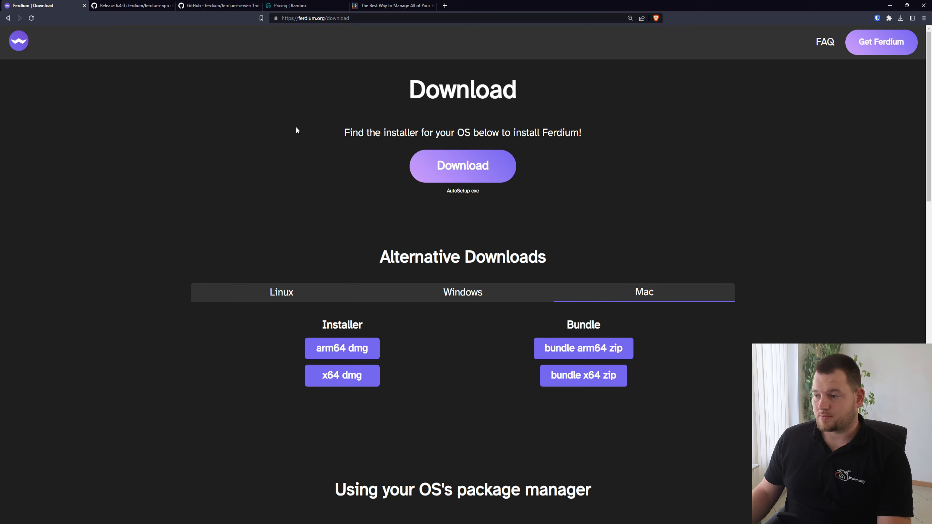
mouse_move(290, 130)
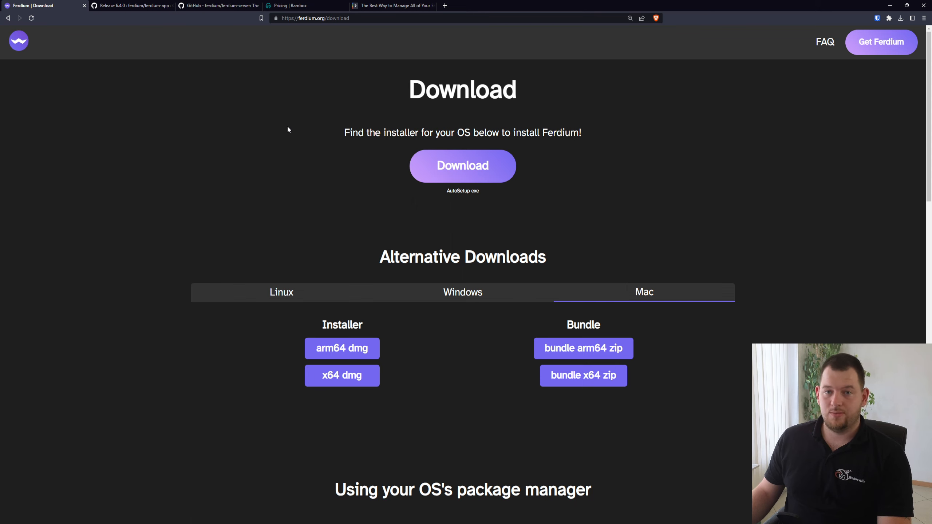
mouse_move(276, 127)
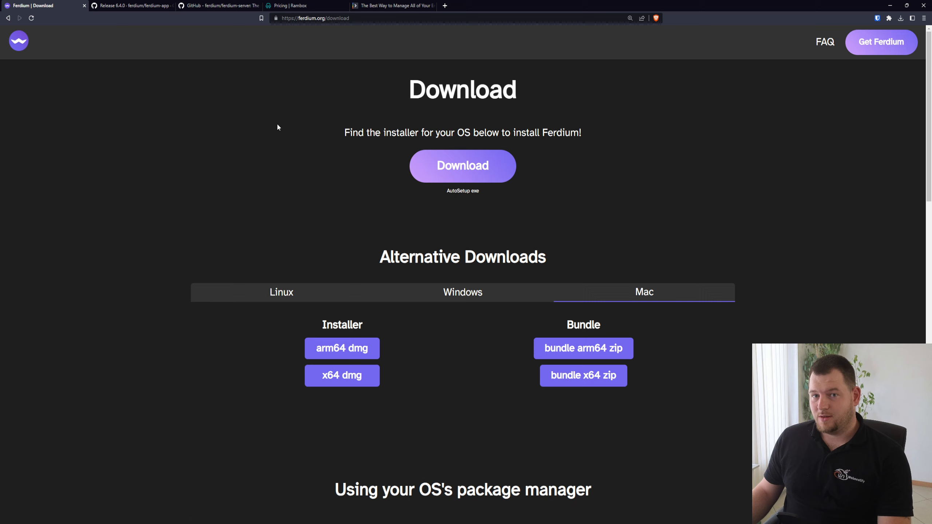
mouse_move(310, 139)
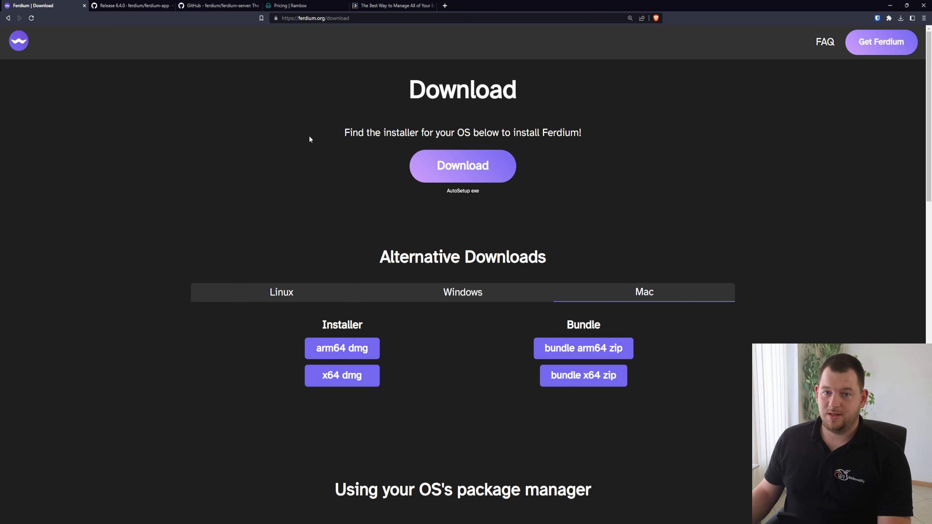